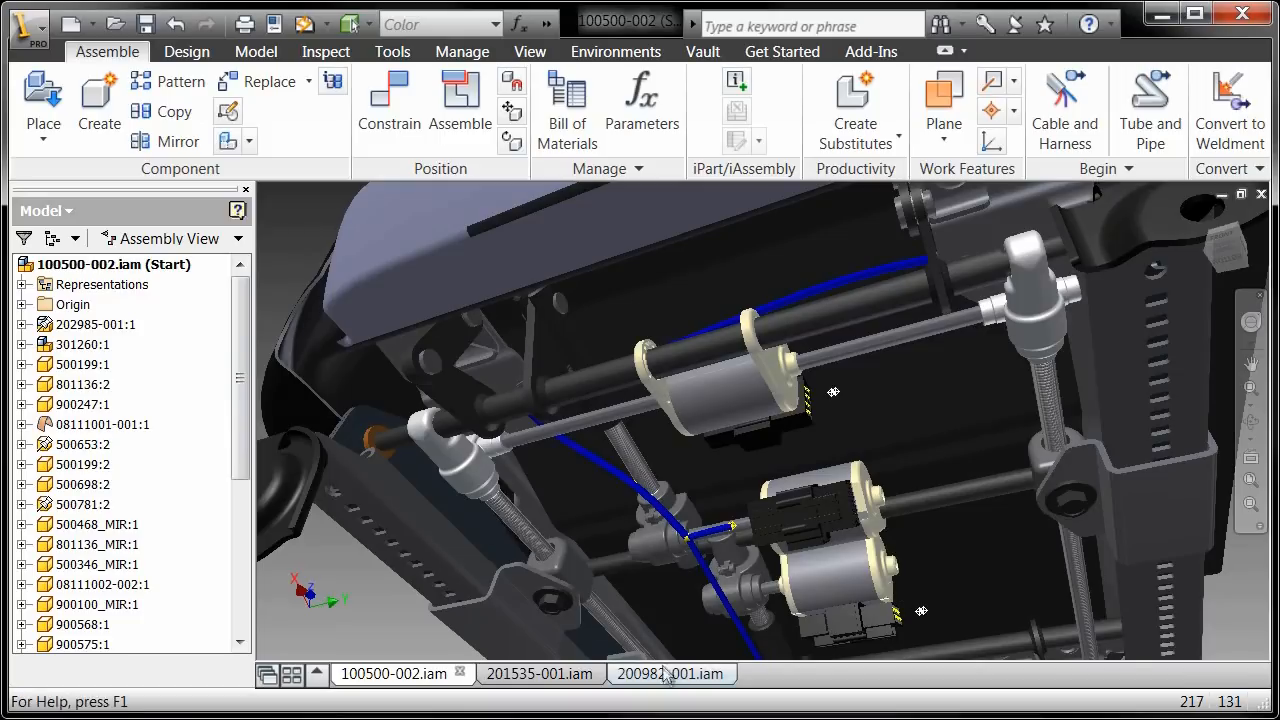
# - Switch to the steering linkage assembly 200982-001.iam document
pyautogui.click(672, 672)
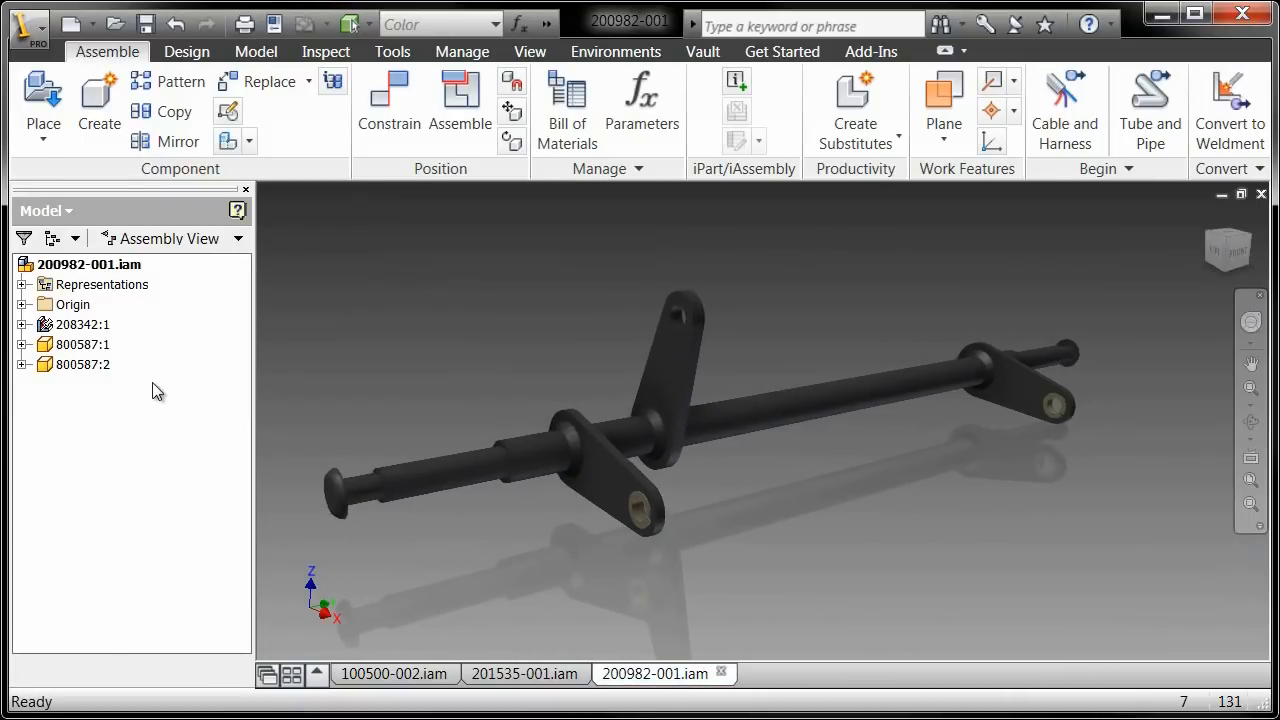
# - Enter the Stress Analysis environment and create a new Static Analysis simulation for the linkage
pyautogui.click(614, 52)
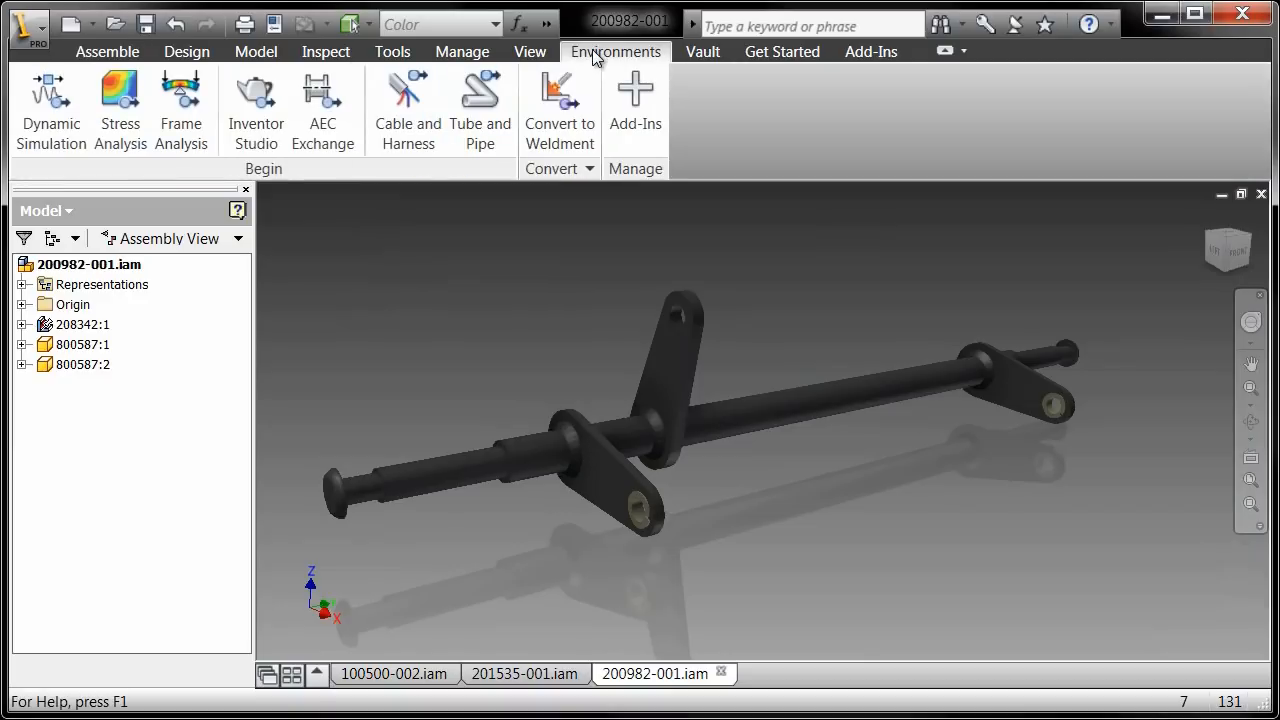
pyautogui.click(120, 104)
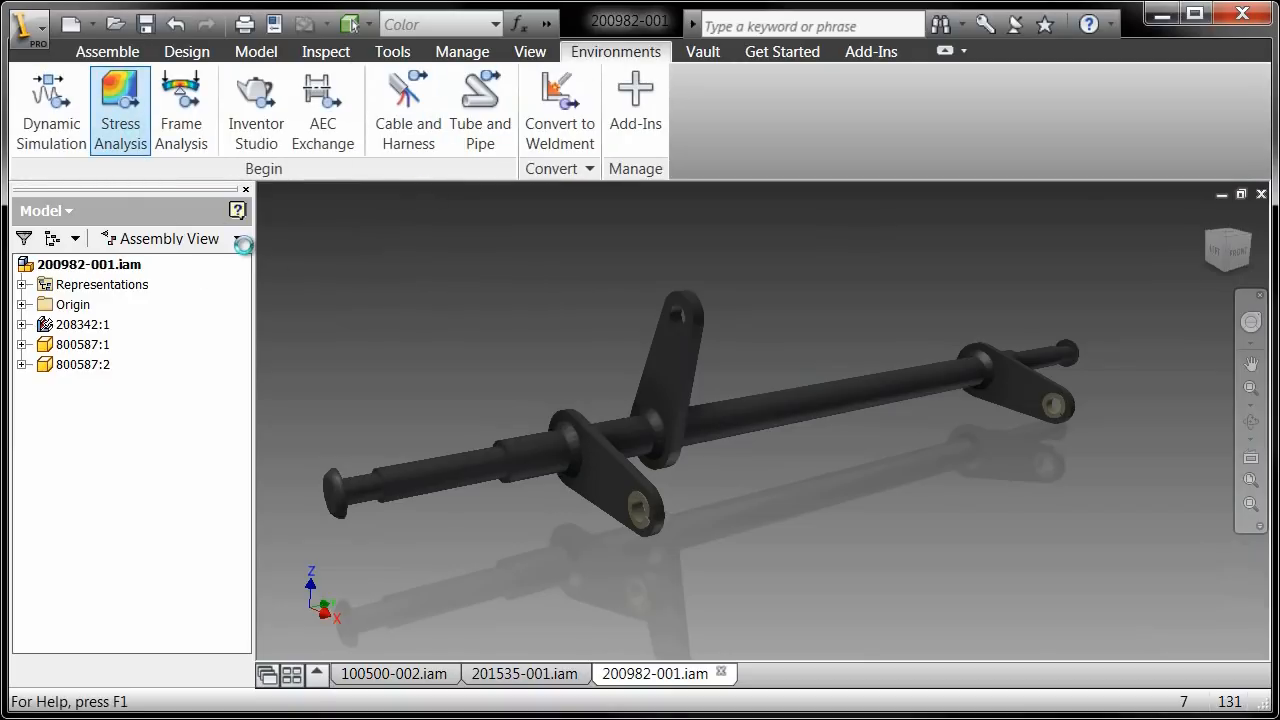
pyautogui.click(120, 110)
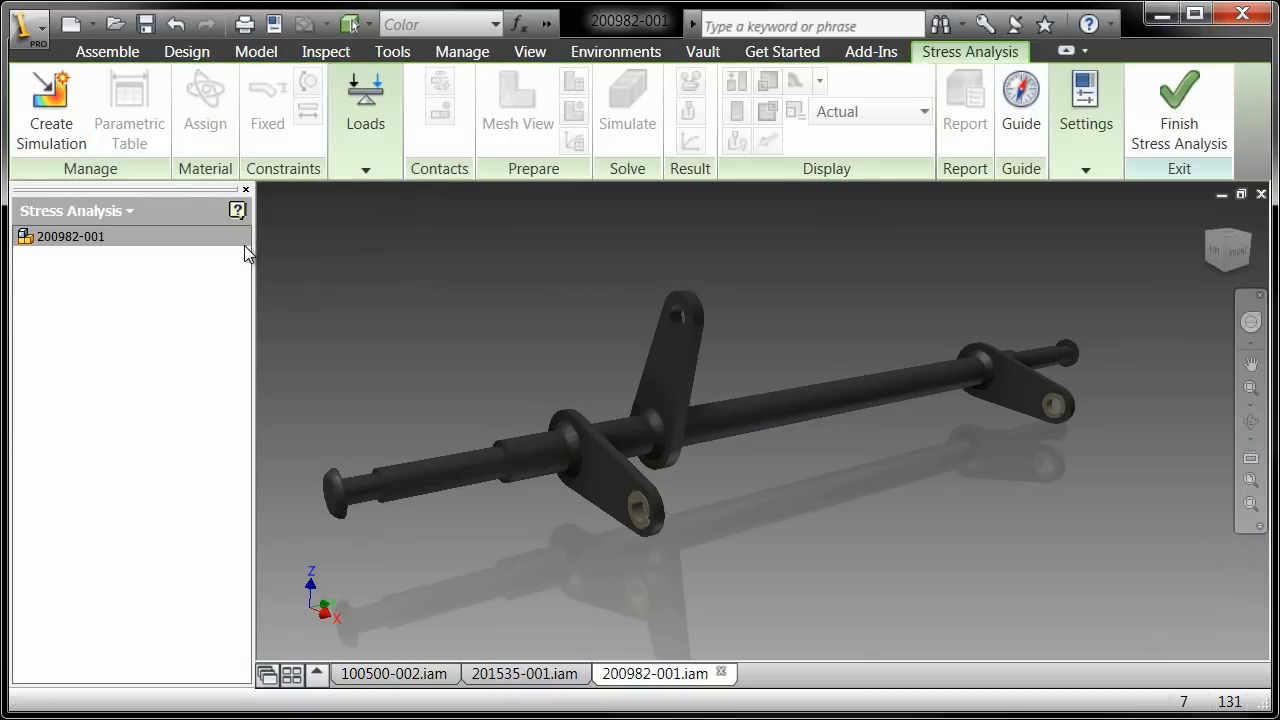
pyautogui.moveTo(50, 110)
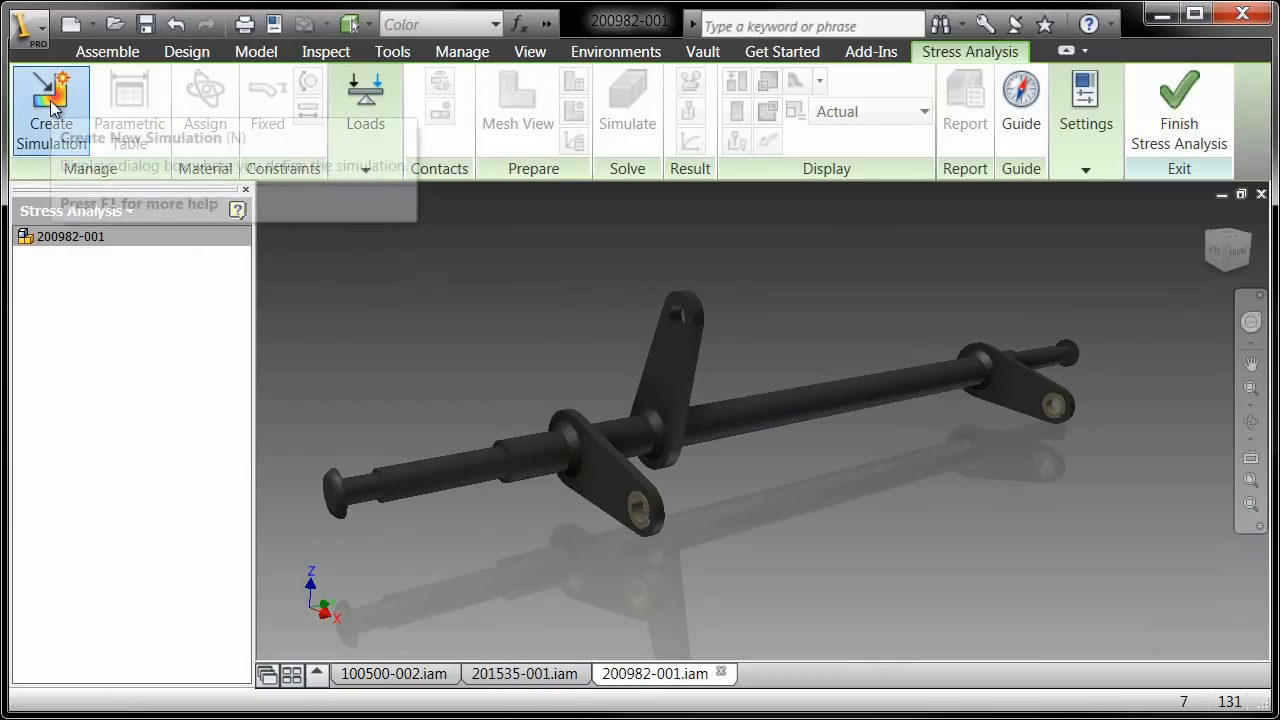
pyautogui.click(50, 104)
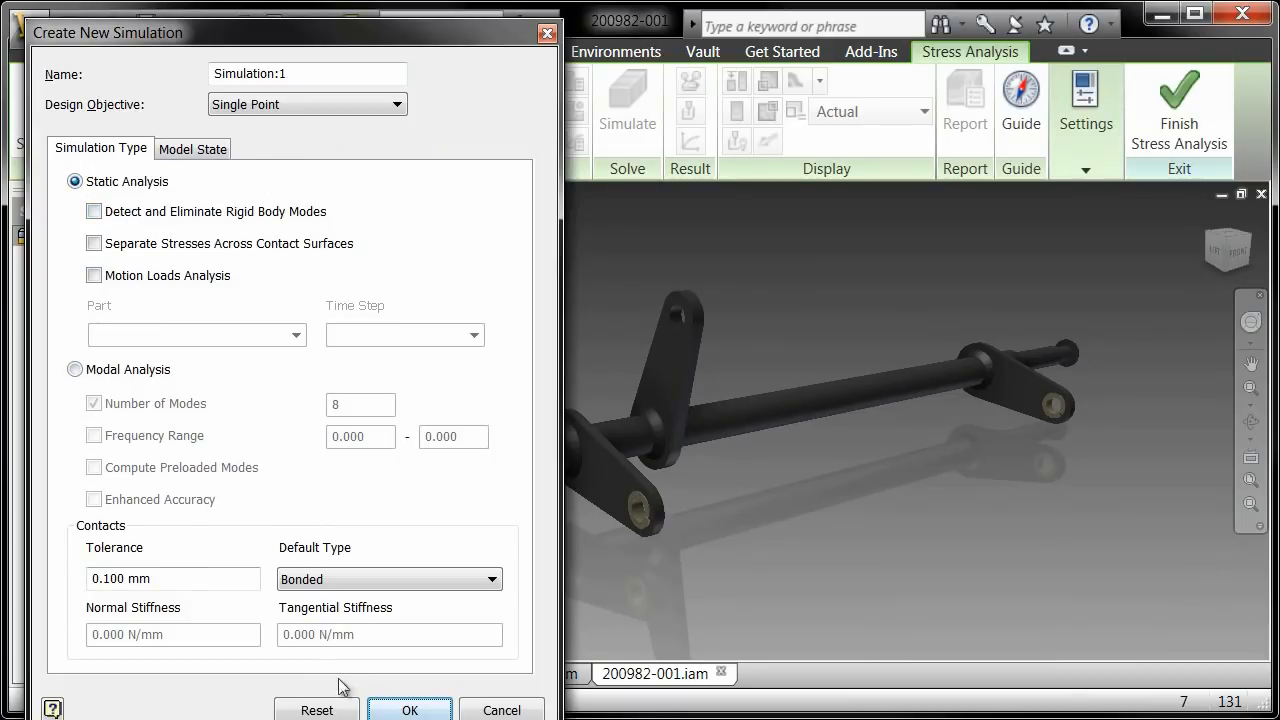
pyautogui.click(408, 710)
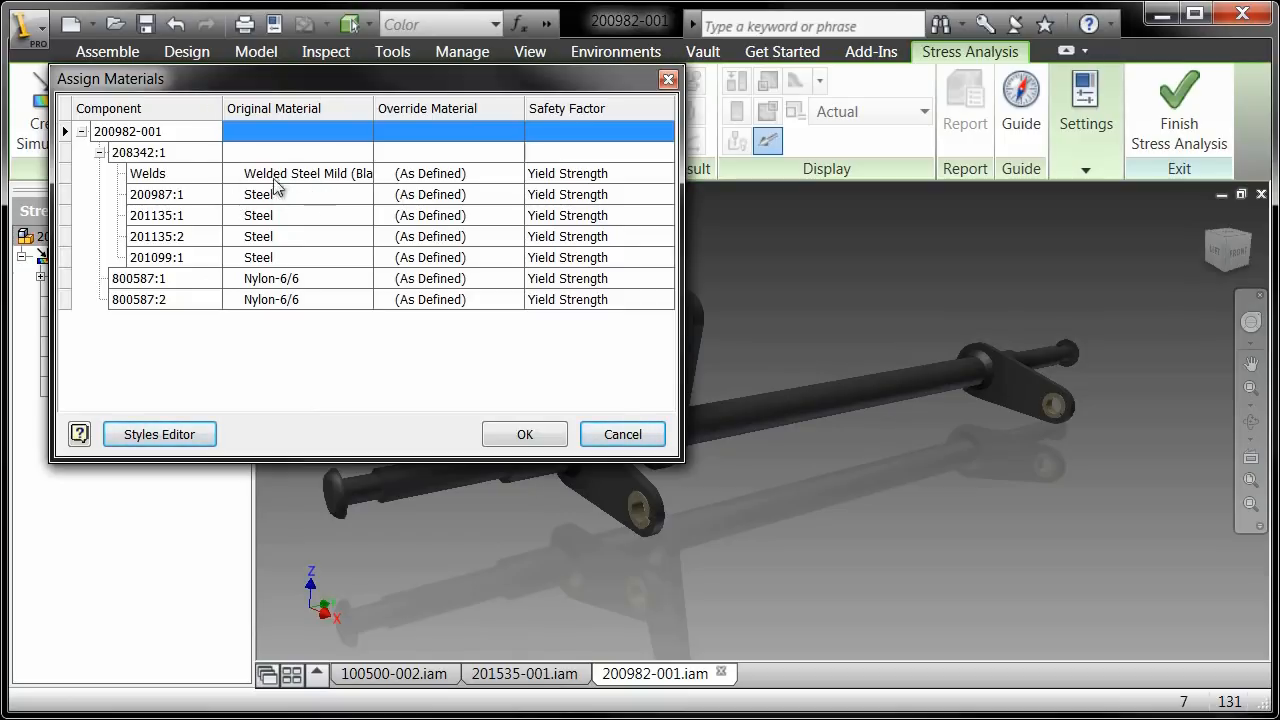
pyautogui.moveTo(650, 104)
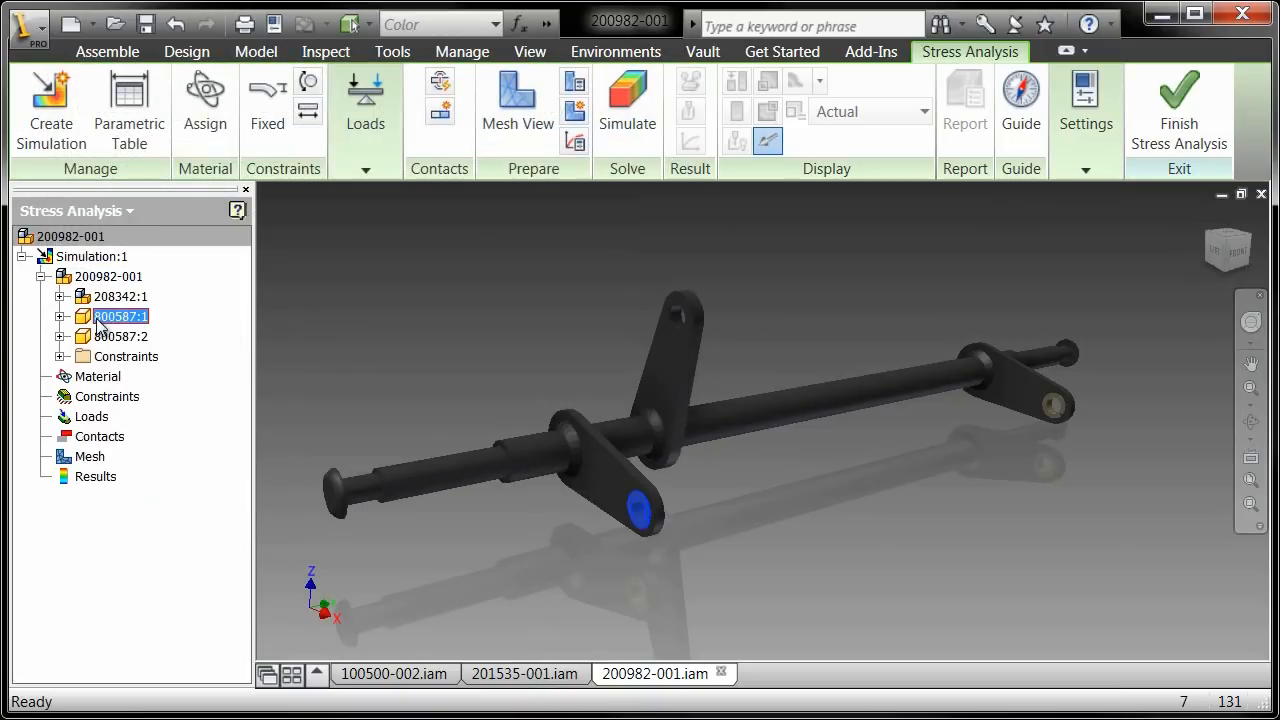
# - Exclude the 800587 nylon bushing from the simulation and begin a Fixed constraint on the supports
pyautogui.rightClick(120, 316)
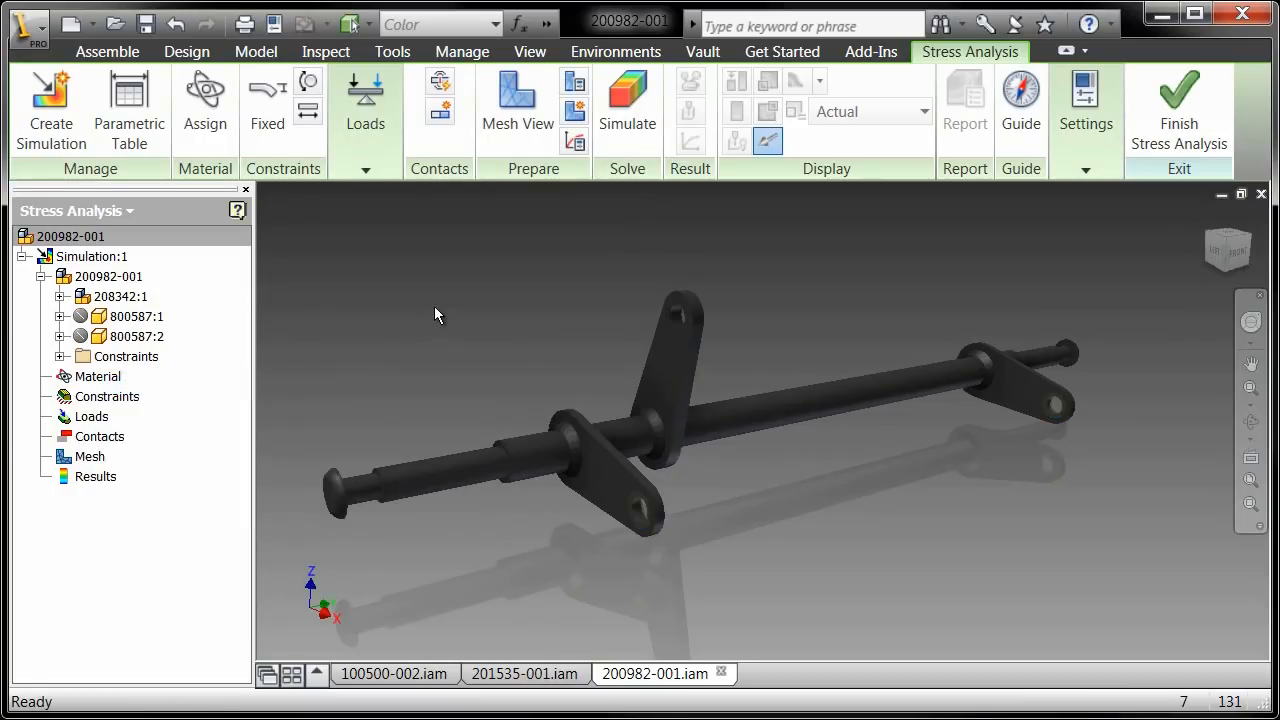
pyautogui.moveTo(268, 100)
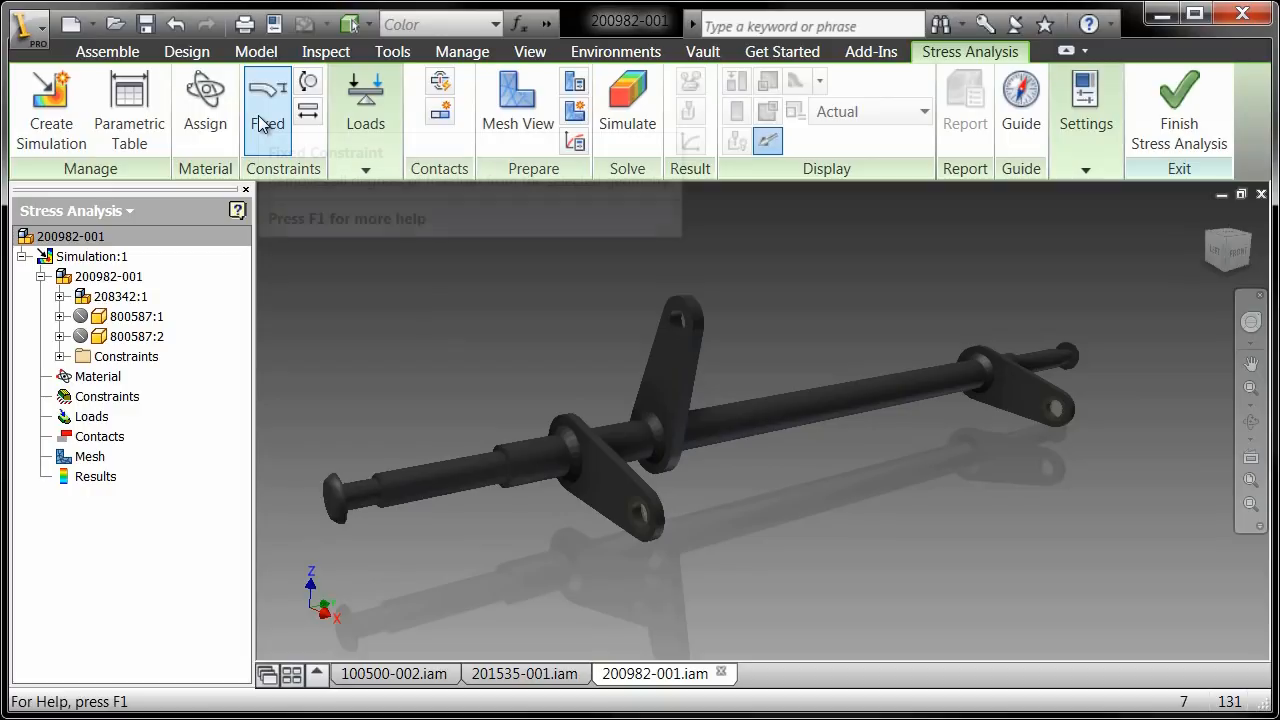
pyautogui.click(268, 100)
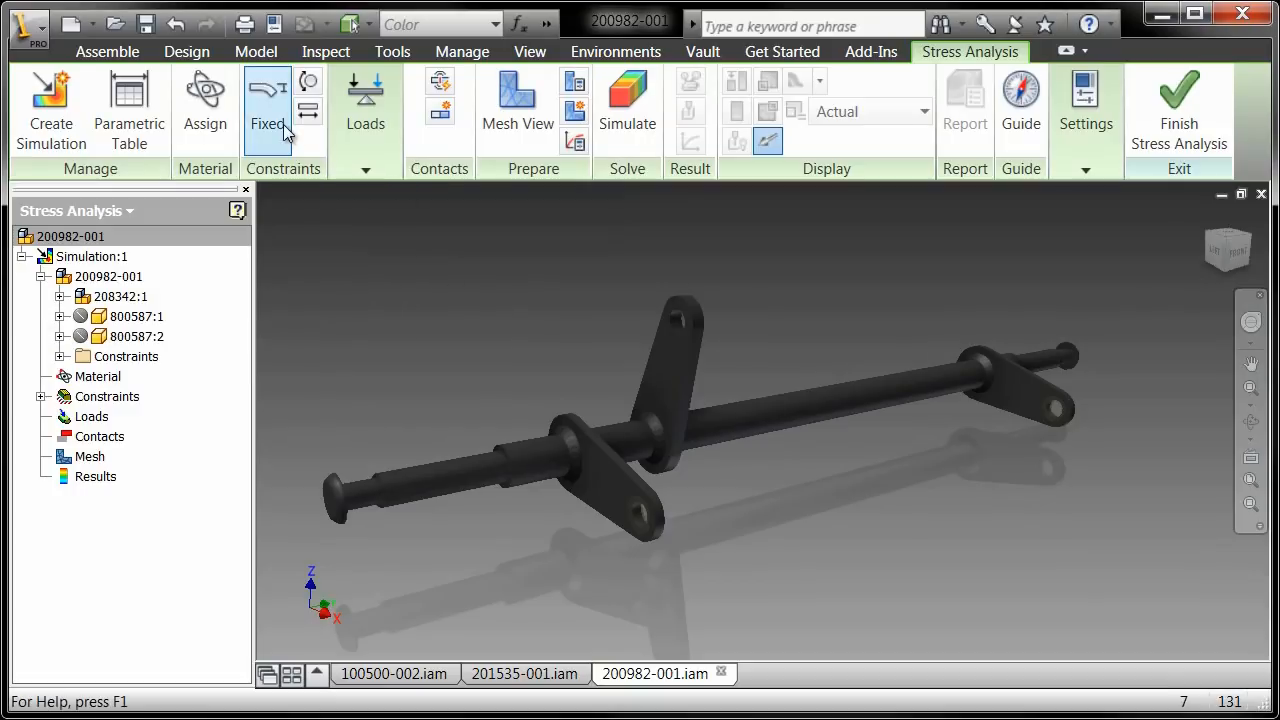
# - Apply a 200 N downward force (Fz = -200) as vector components on the lever's hole face
pyautogui.click(364, 100)
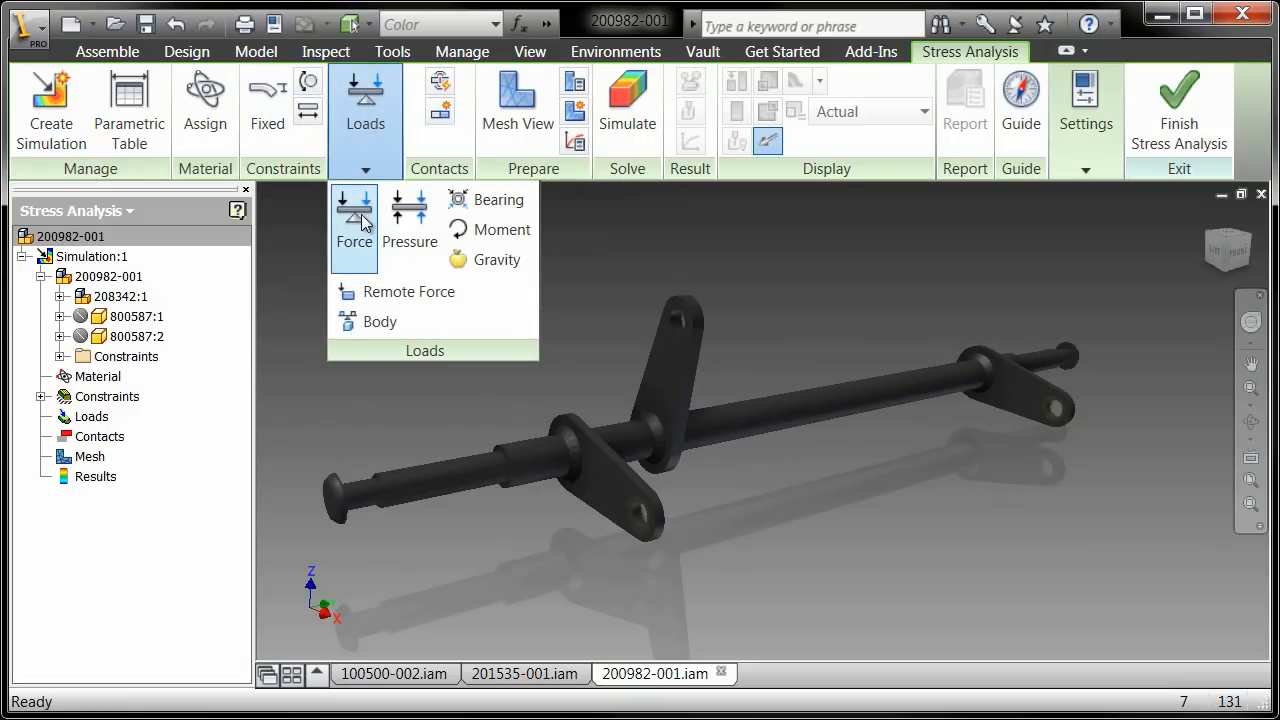
pyautogui.click(354, 220)
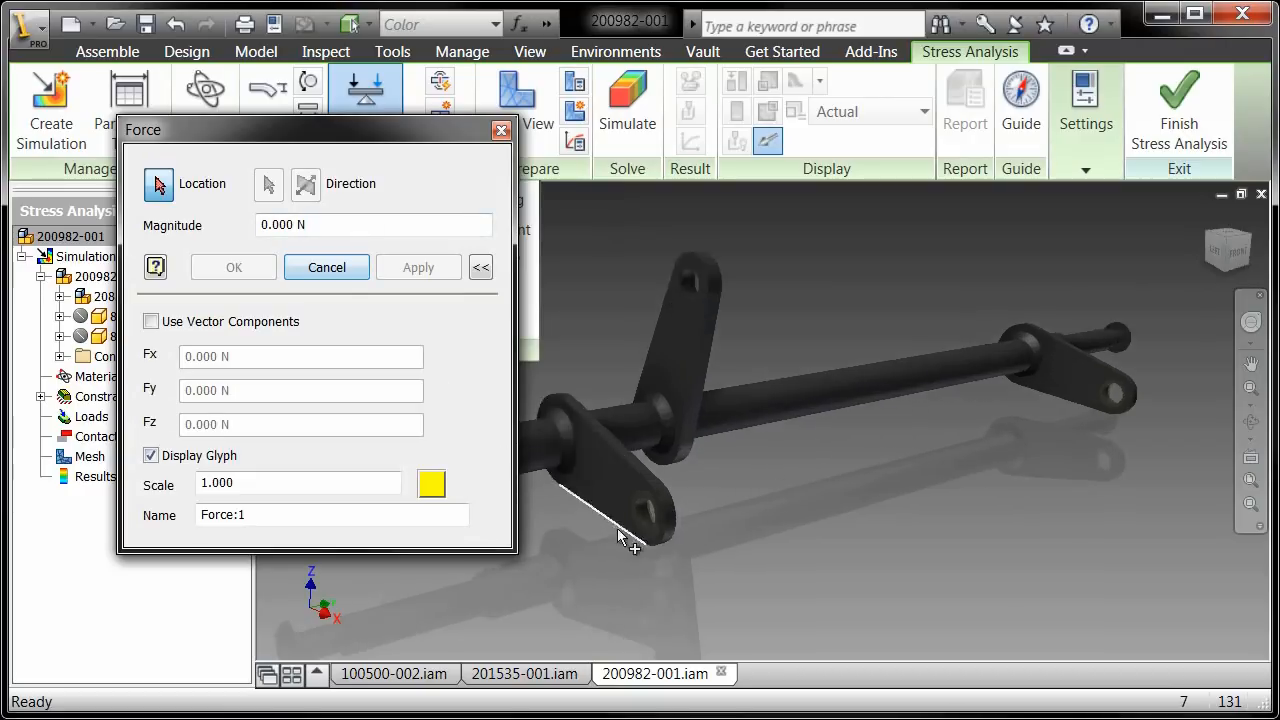
pyautogui.click(650, 486)
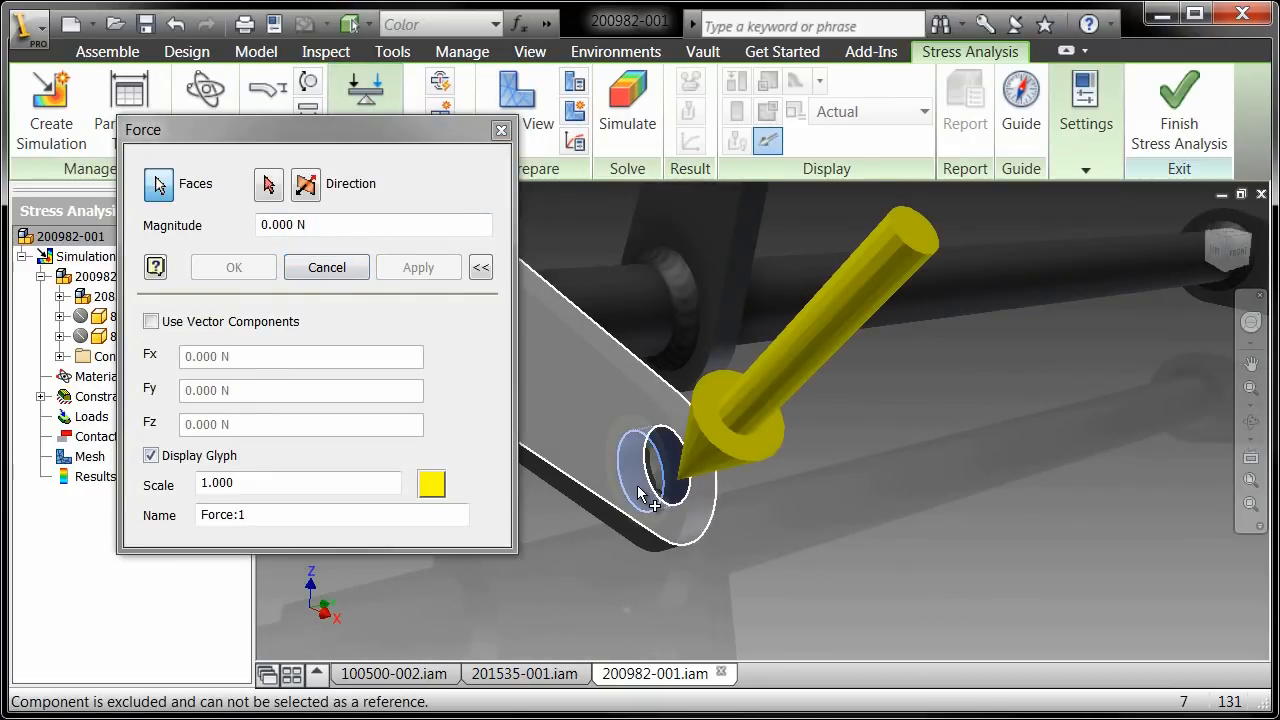
pyautogui.click(152, 320)
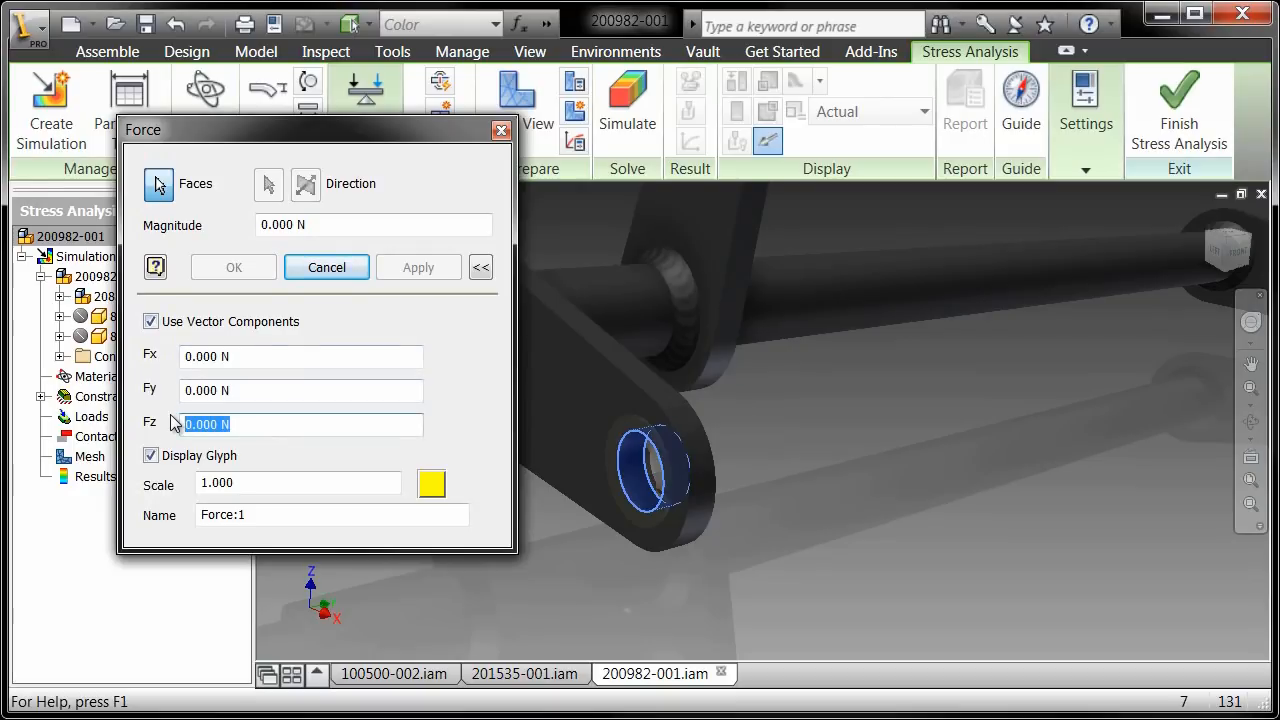
pyautogui.write('-200')
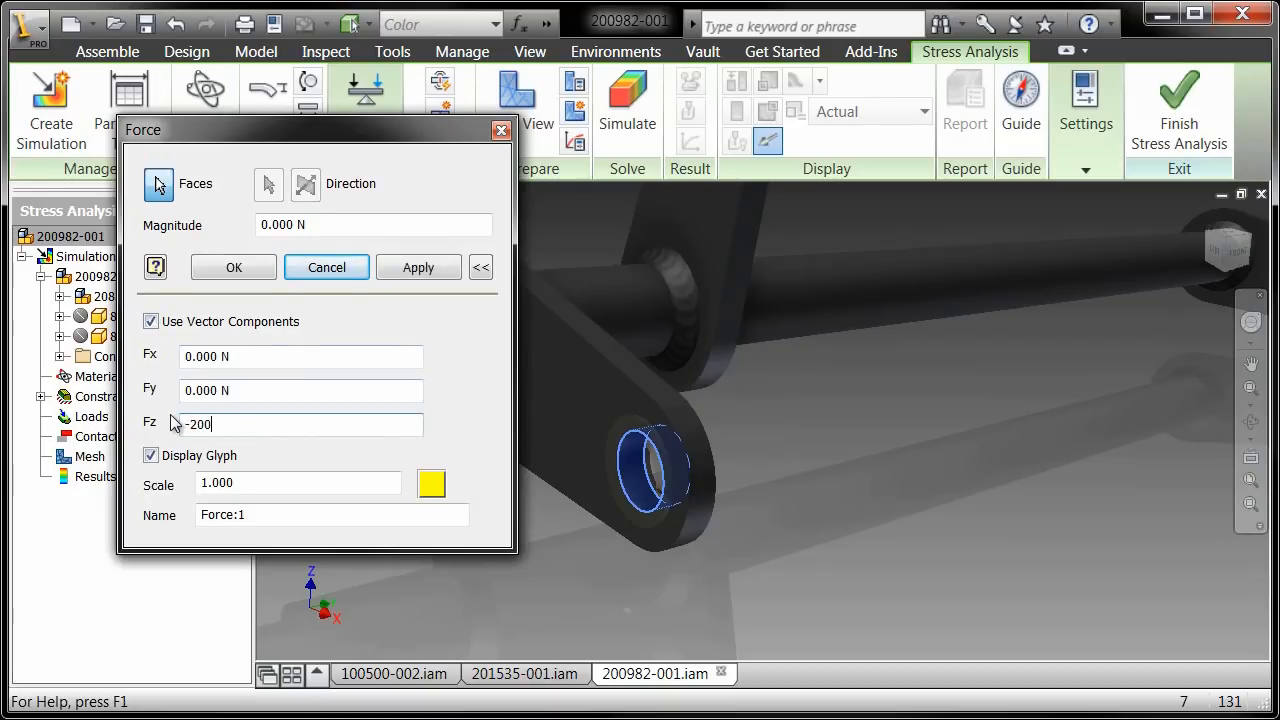
pyautogui.press('Tab')
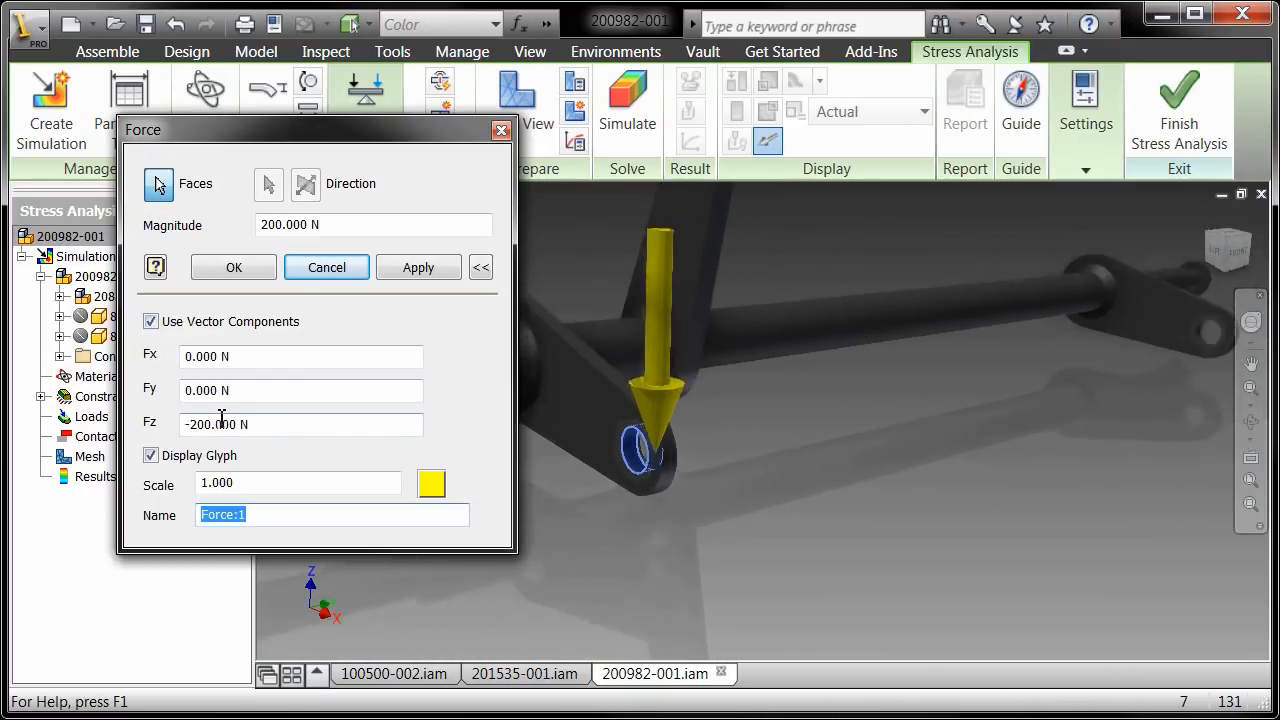
pyautogui.click(418, 268)
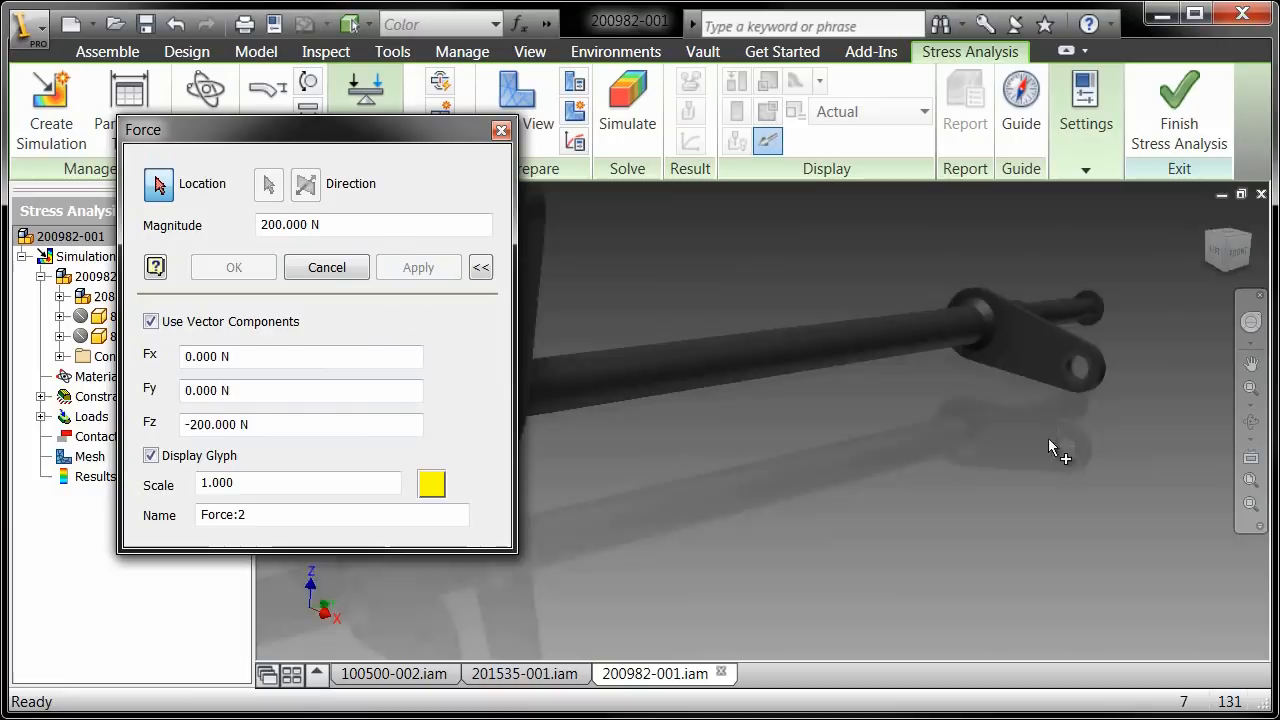
# - Apply a second 200 N force on the rod end eye and move to the upper arm's sideways component
pyautogui.click(1110, 420)
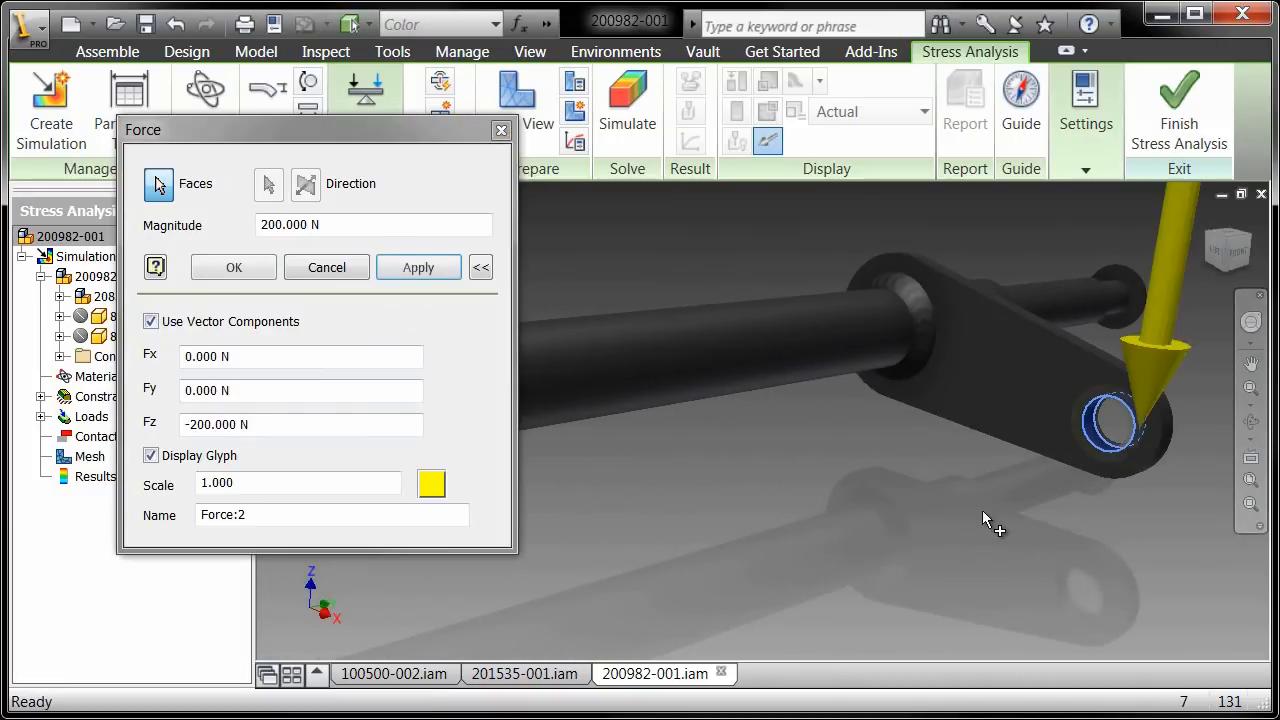
pyautogui.click(418, 268)
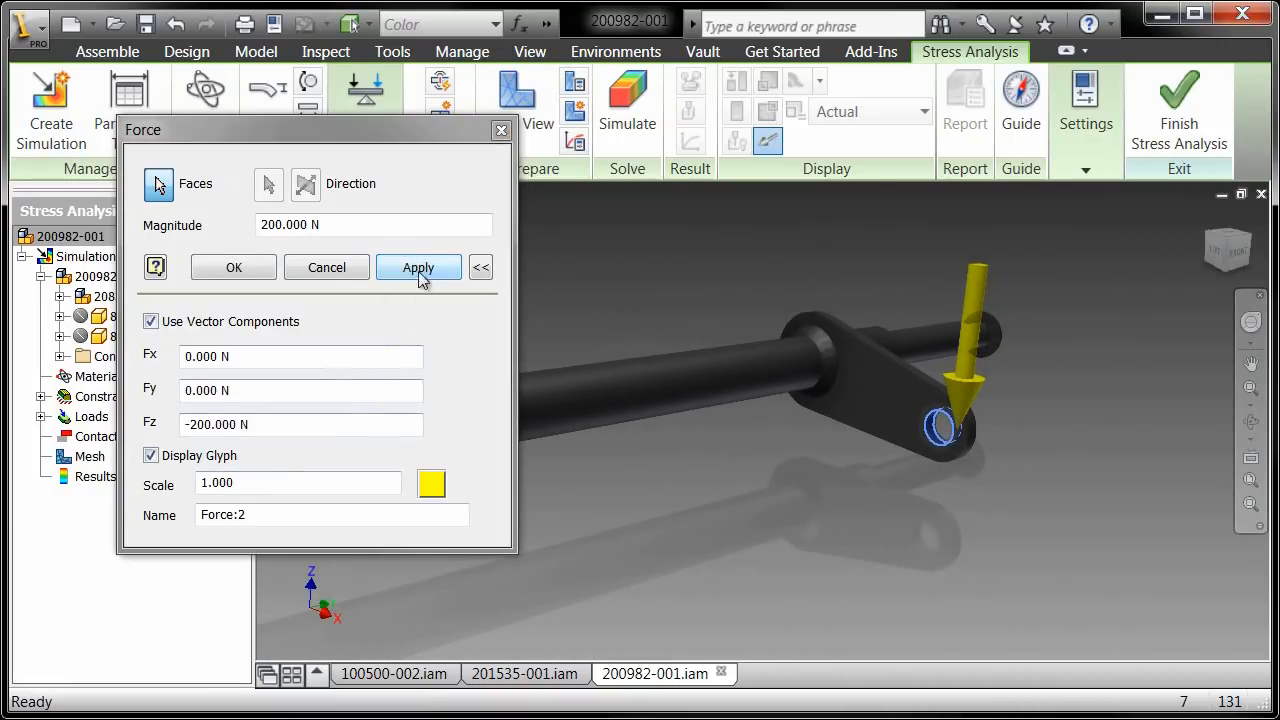
pyautogui.click(418, 268)
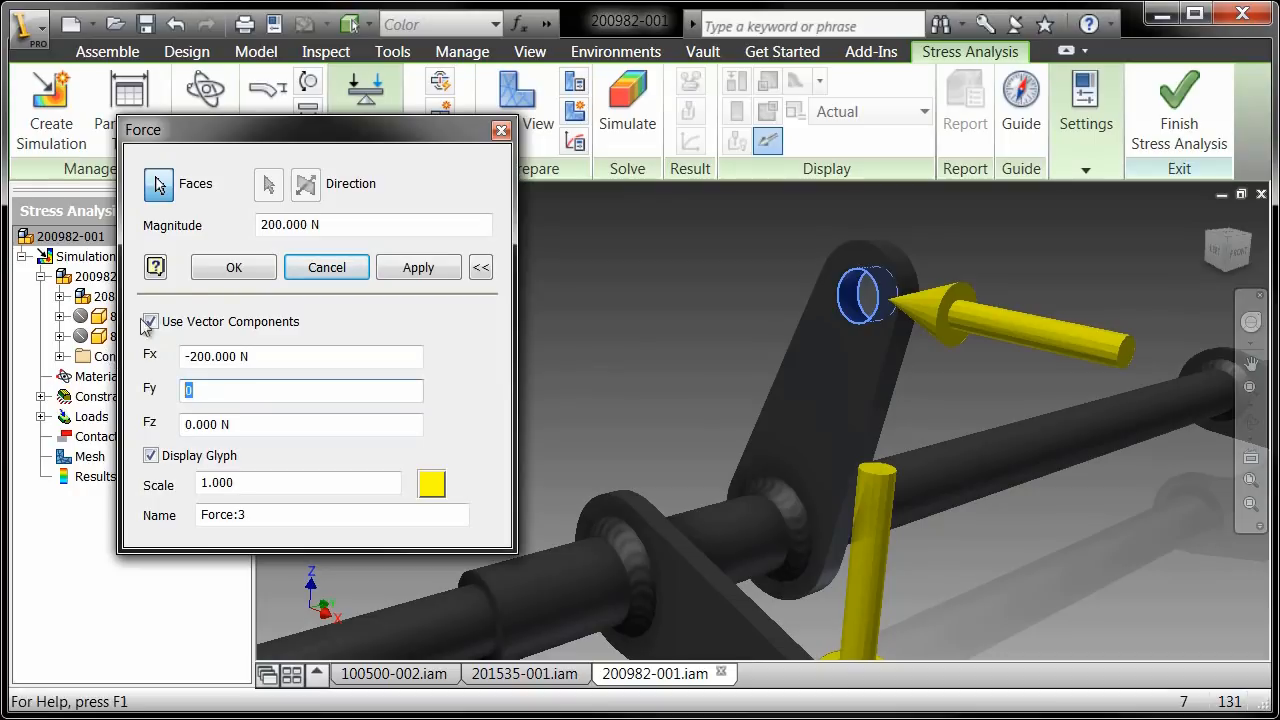
pyautogui.click(232, 268)
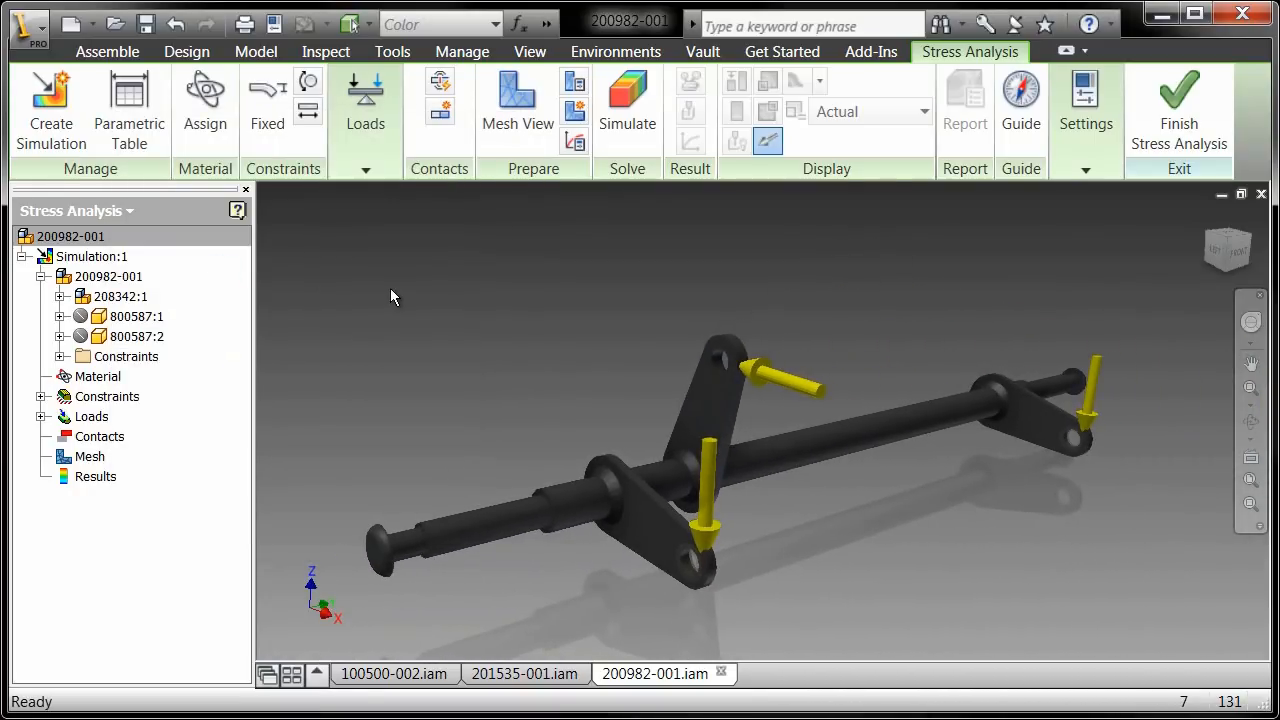
# - Run the stress simulation to show Von Mises results with a 164.1 MPa maximum
pyautogui.click(628, 100)
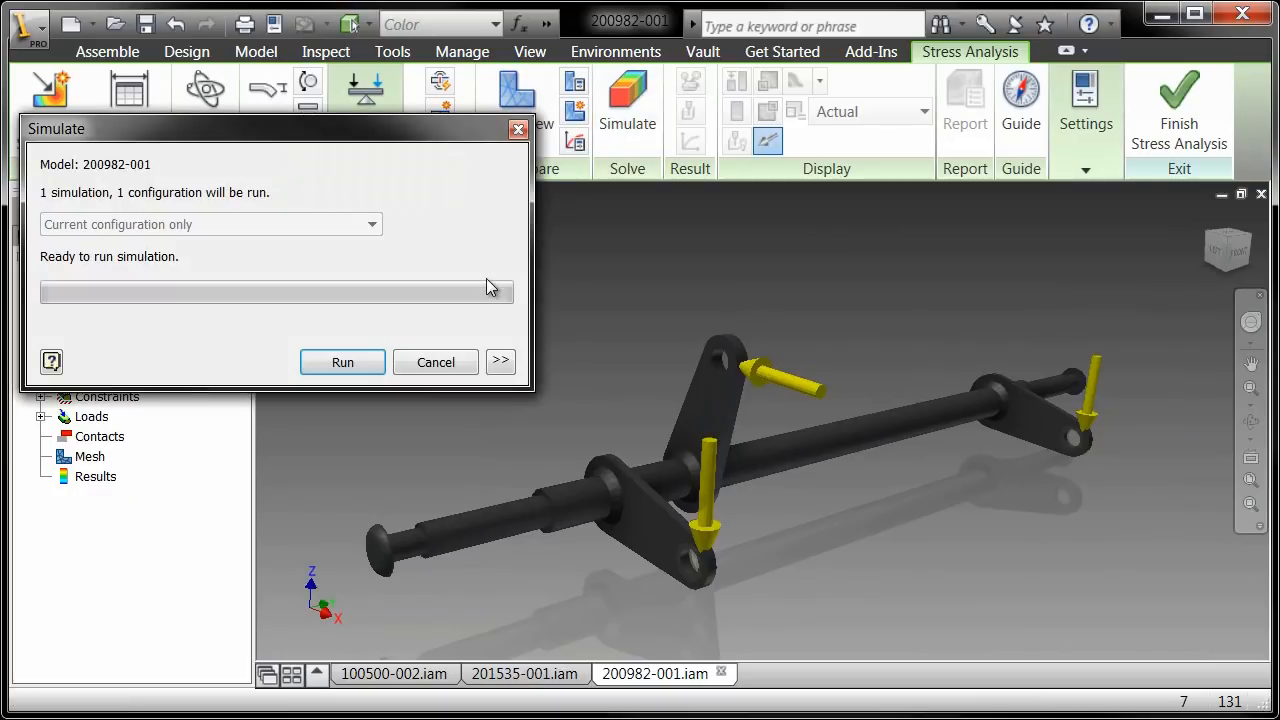
pyautogui.click(342, 362)
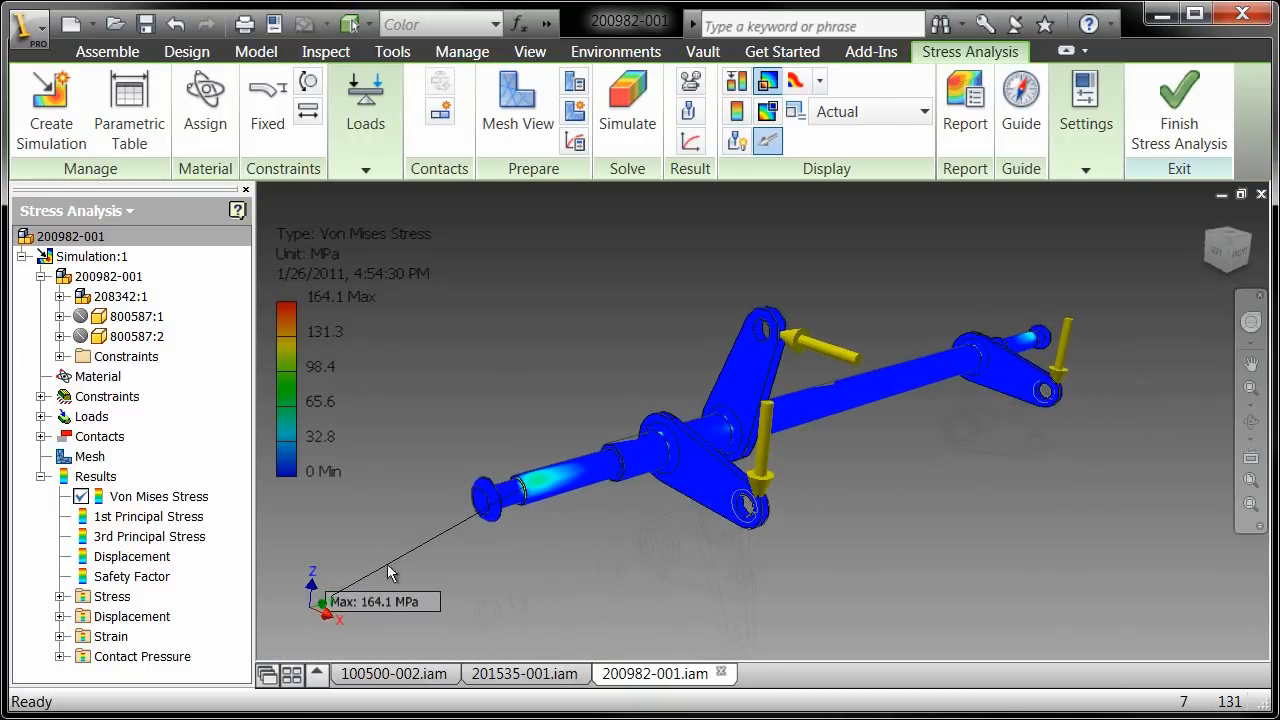
pyautogui.moveTo(452, 374)
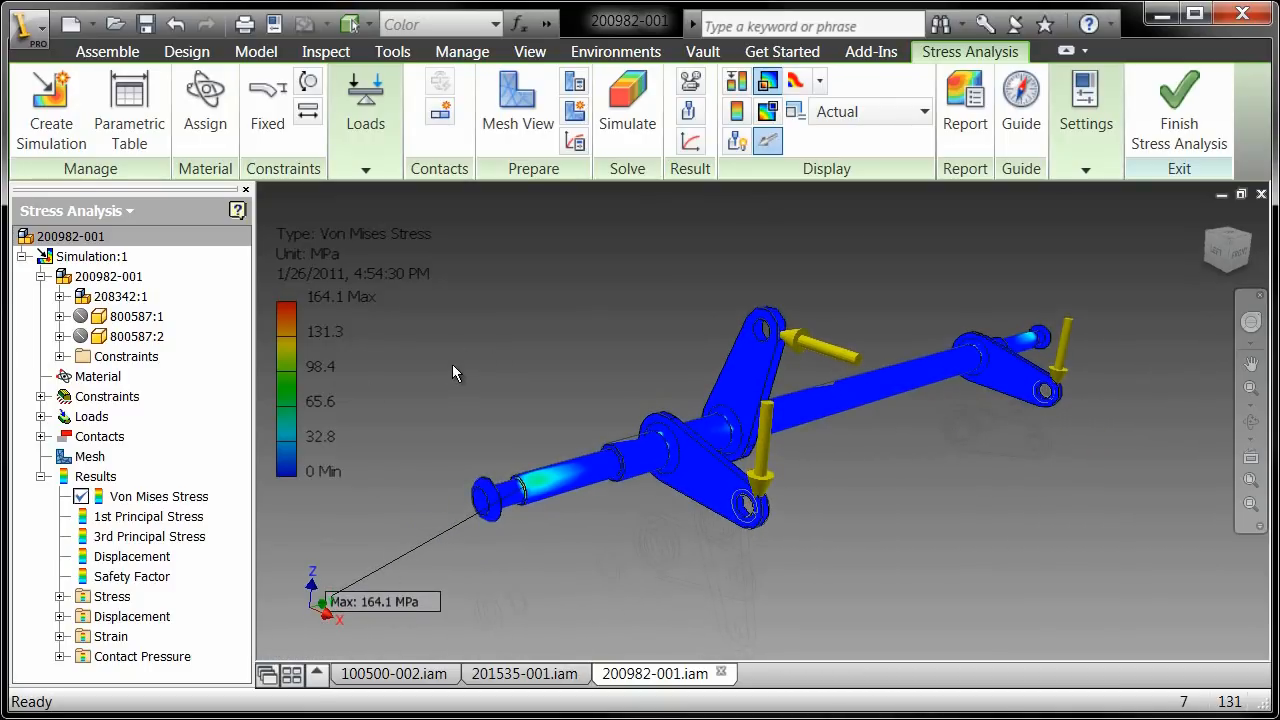
pyautogui.moveTo(444, 280)
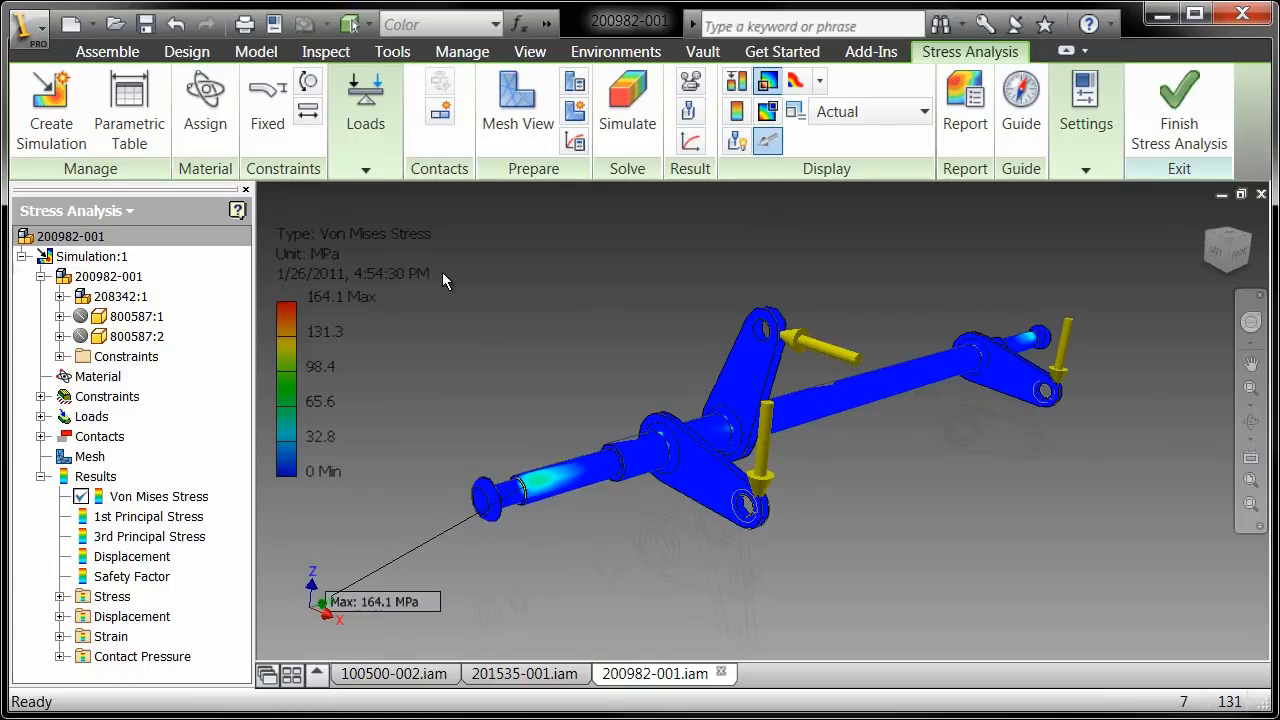
# - Follow the 'yield strength' link from the Von Mises yield criterion article to the Yield (engineering) page
pyautogui.click(96, 476)
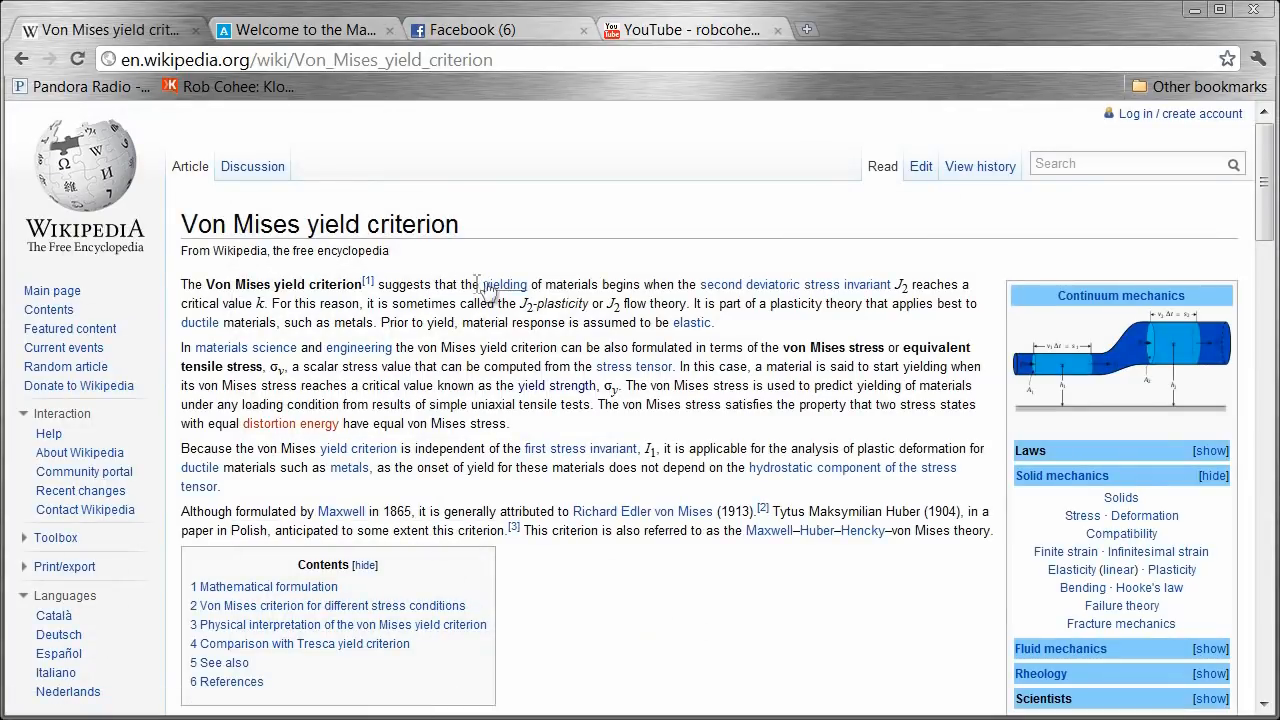
pyautogui.moveTo(620, 284)
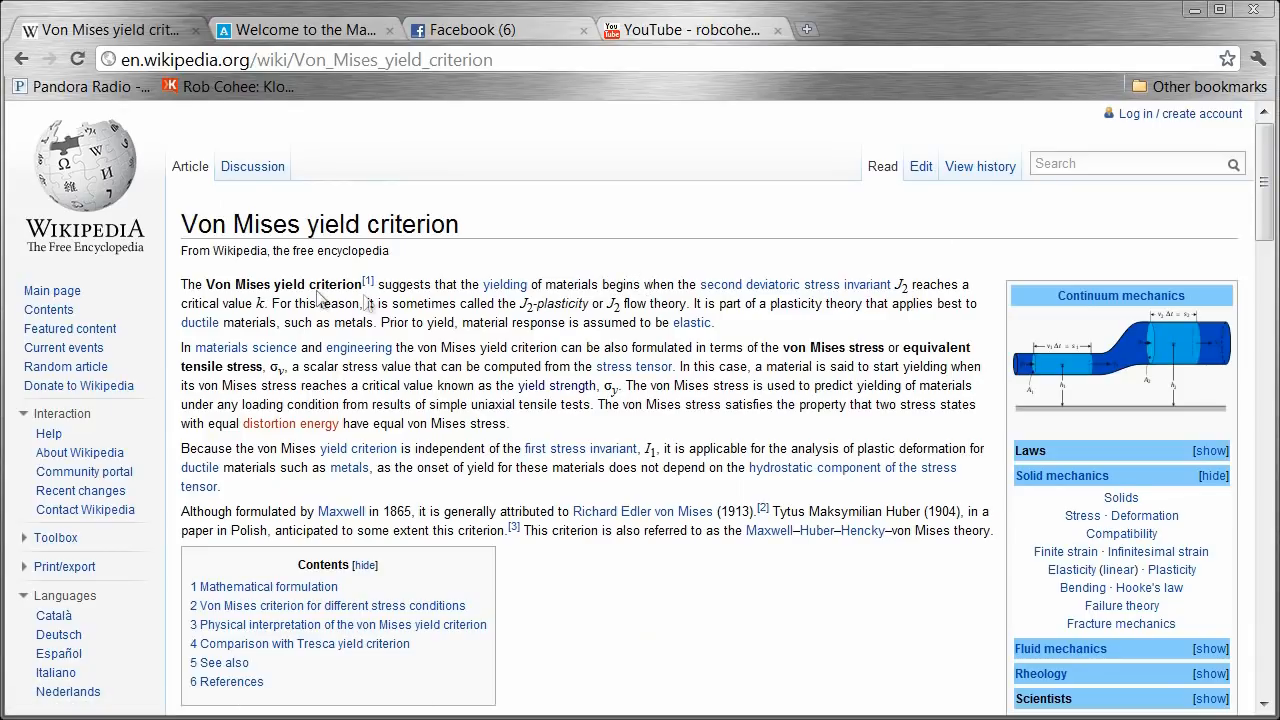
pyautogui.moveTo(358, 344)
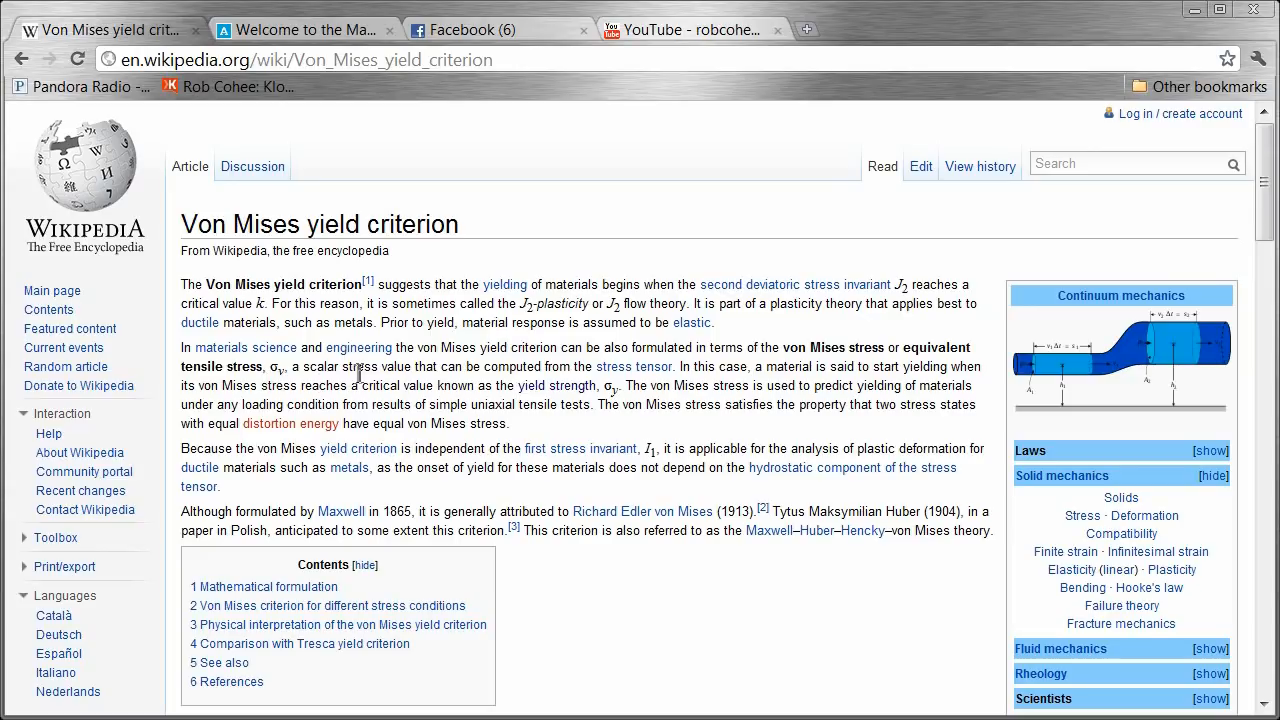
pyautogui.moveTo(536, 344)
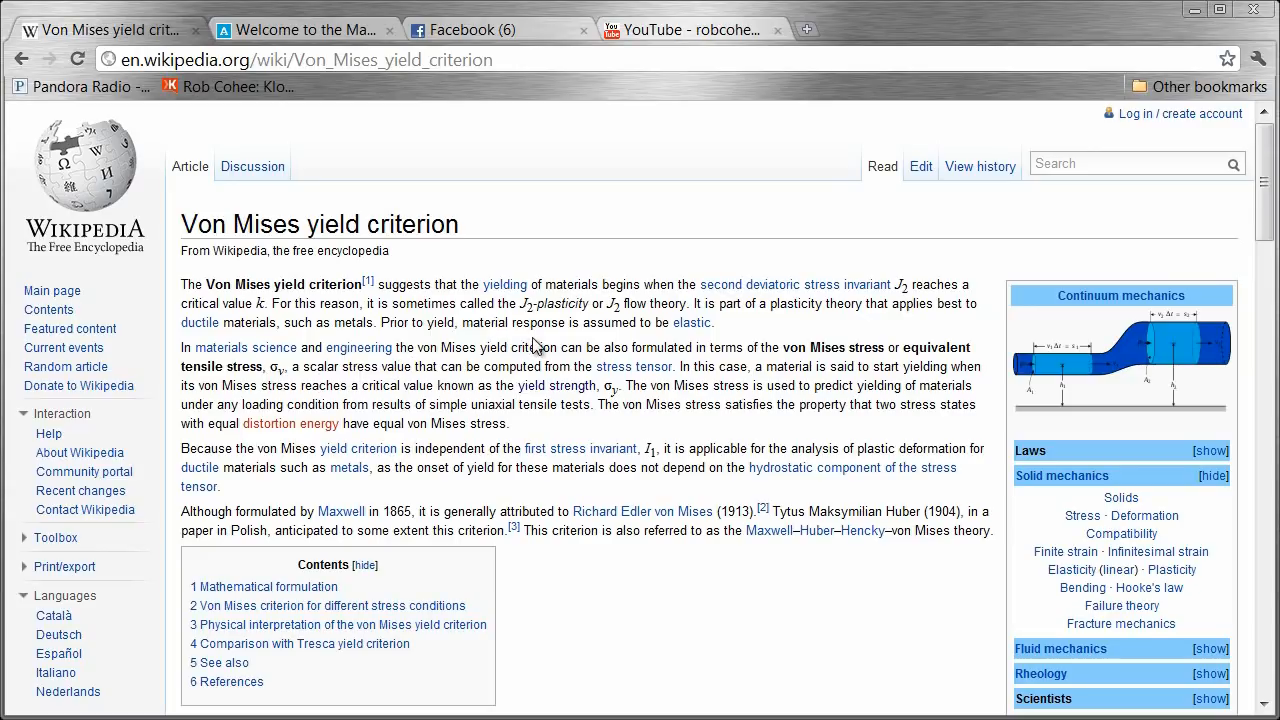
pyautogui.moveTo(556, 386)
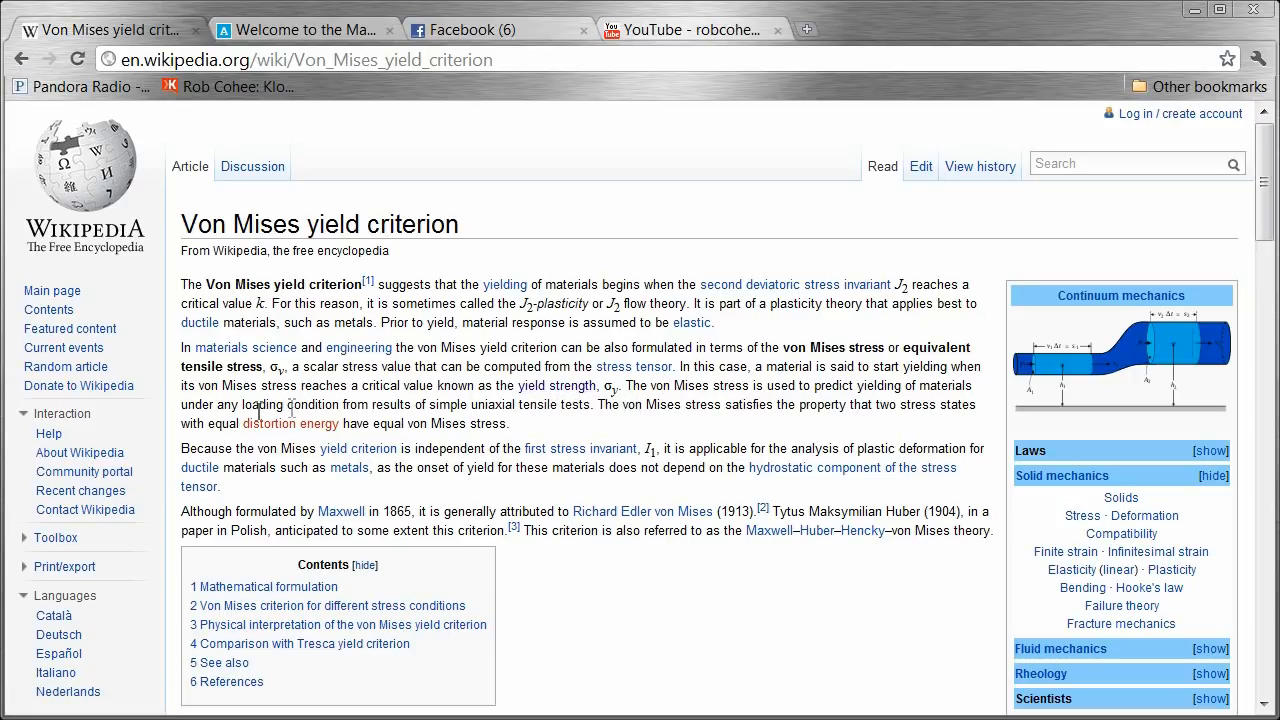
pyautogui.moveTo(556, 384)
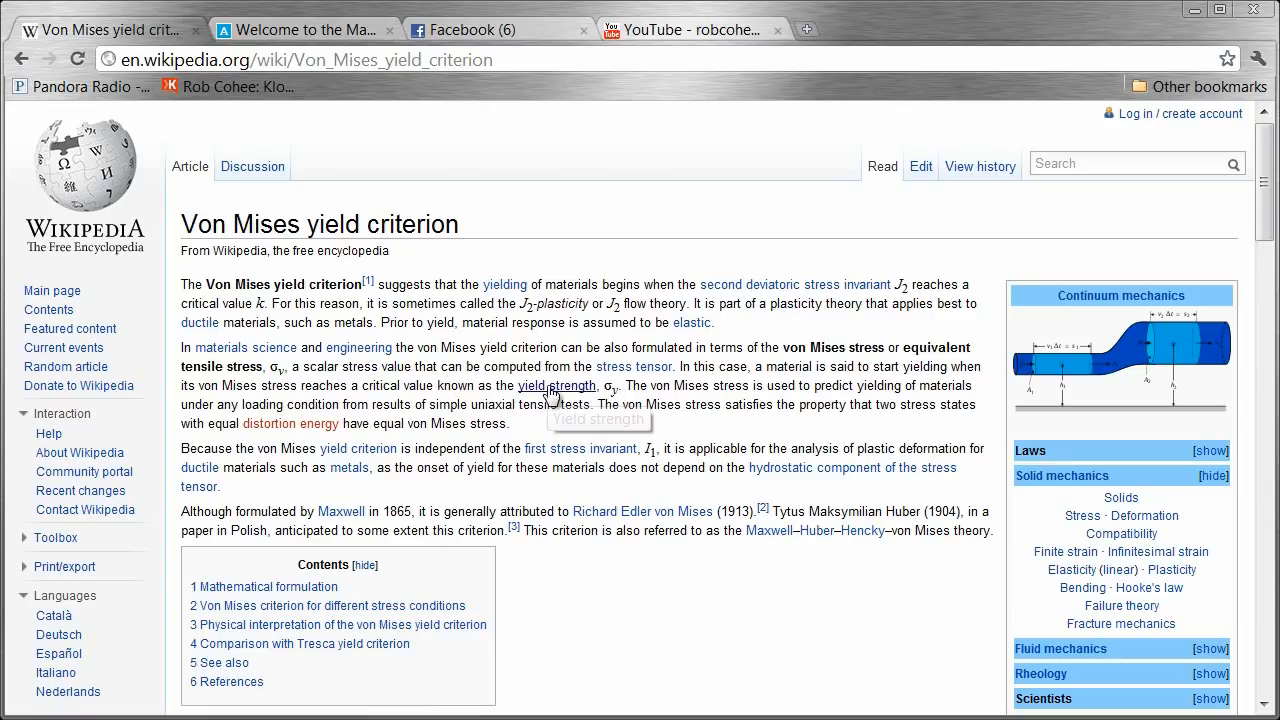
pyautogui.click(556, 386)
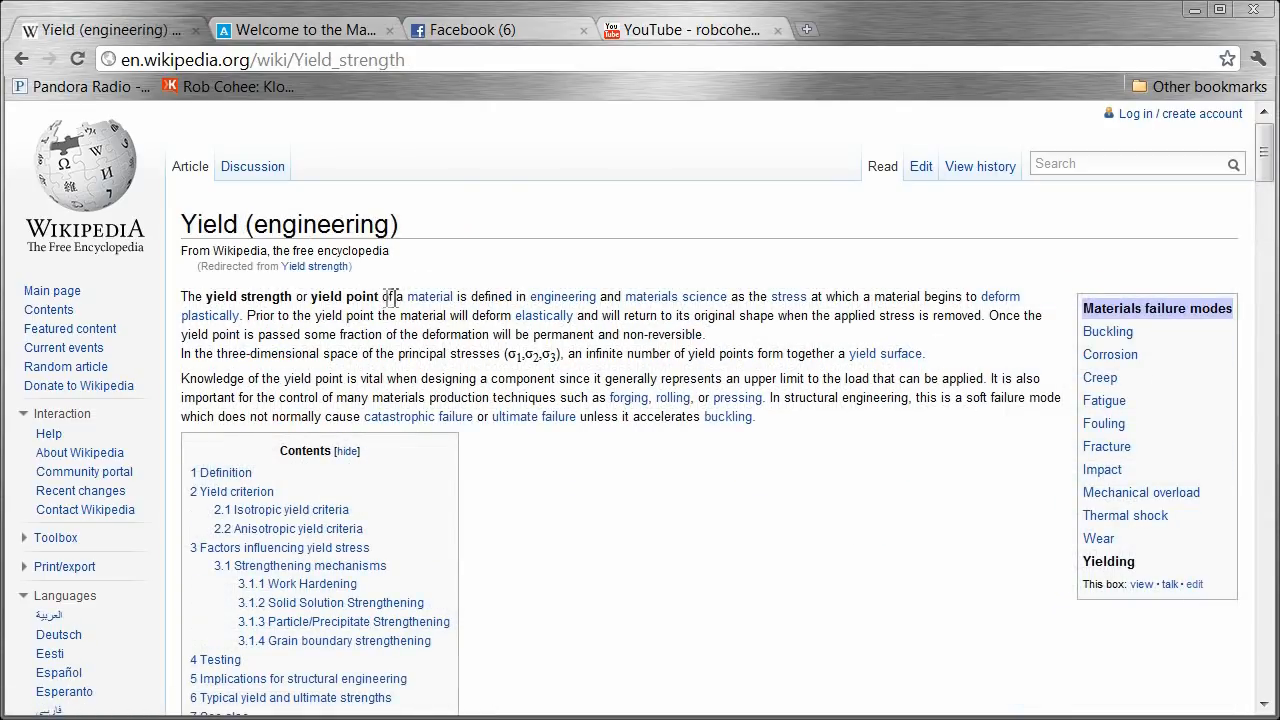
pyautogui.moveTo(484, 322)
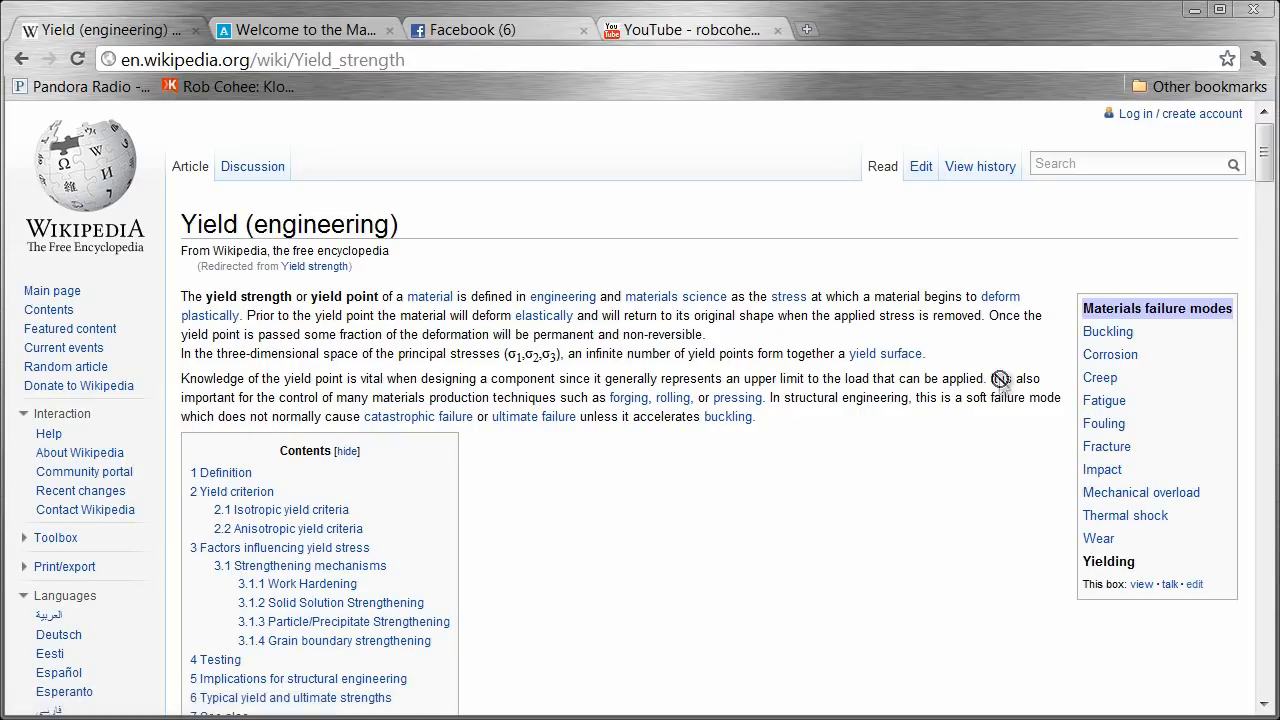
pyautogui.moveTo(1000, 296)
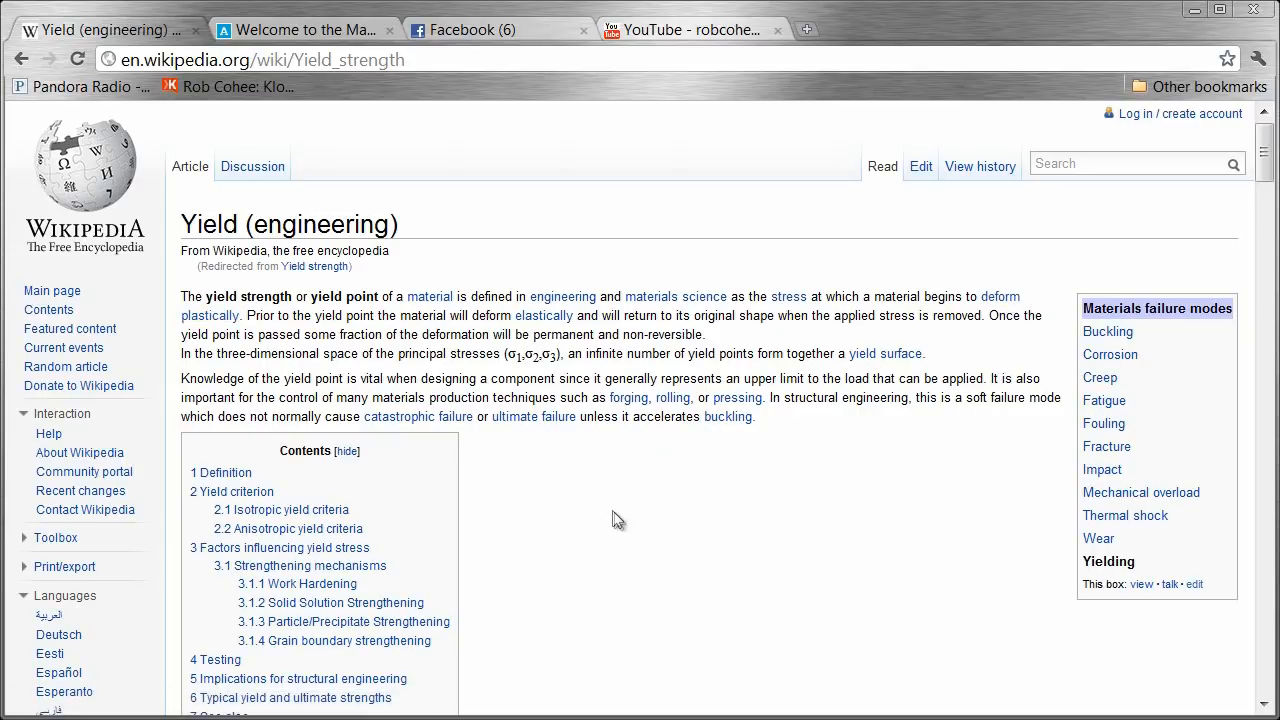
pyautogui.moveTo(300, 320)
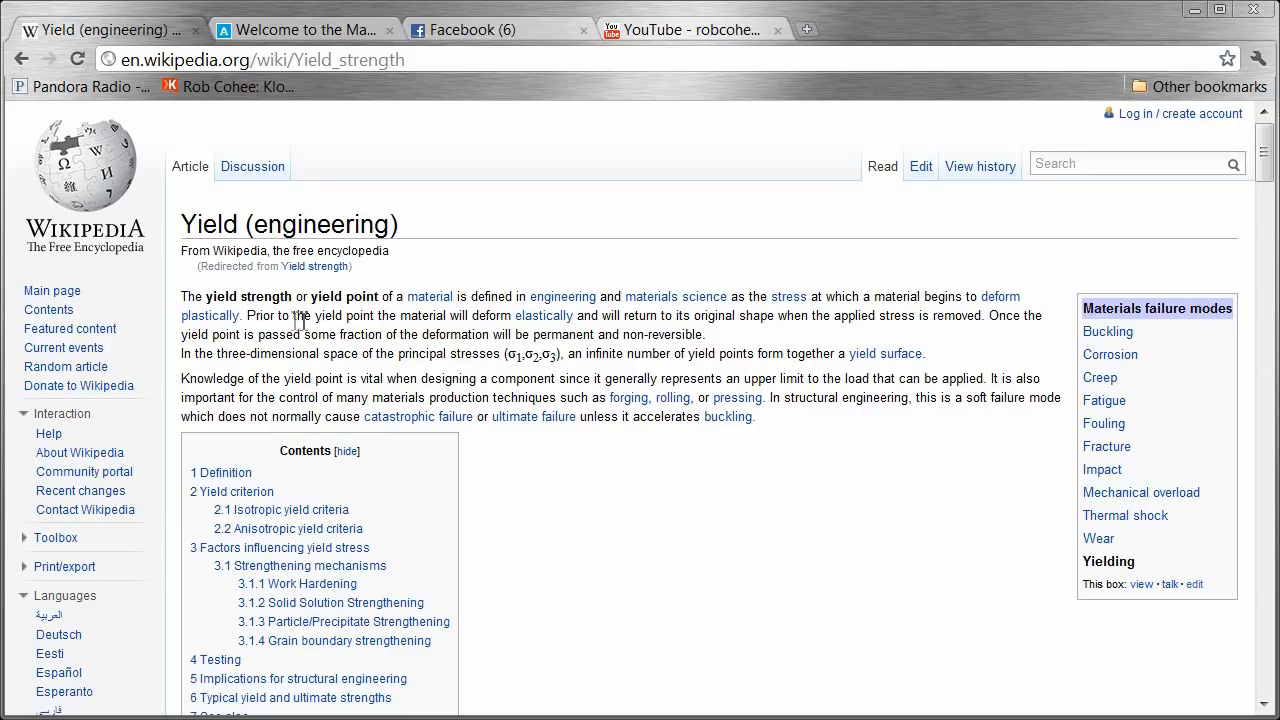
pyautogui.moveTo(544, 316)
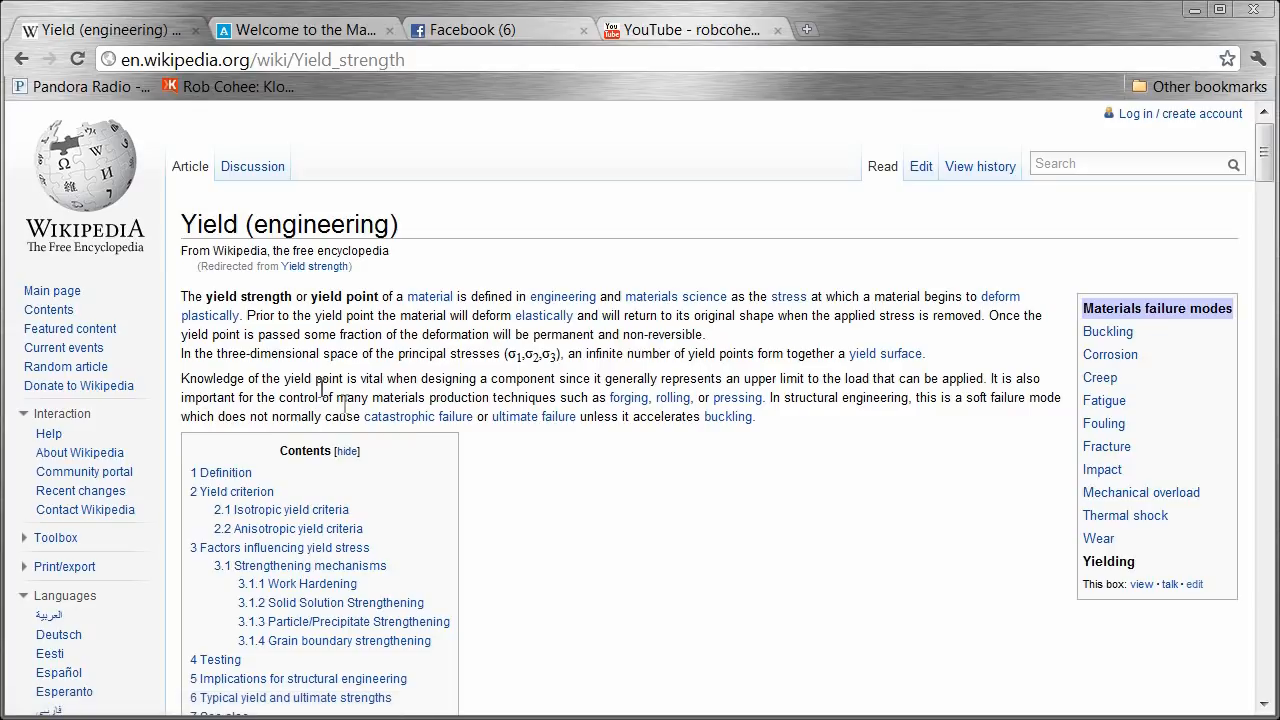
pyautogui.moveTo(182, 334); pyautogui.dragTo(592, 334)
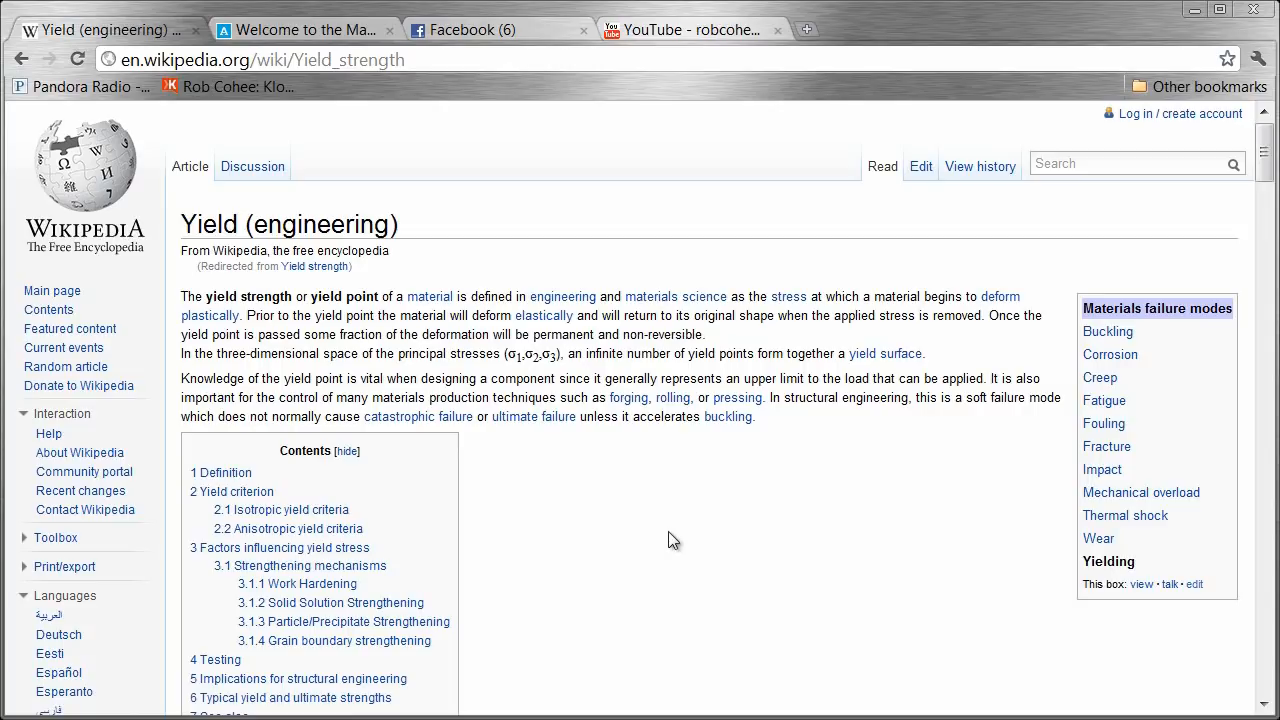
# - Scroll to the yield strength table listing ASTM A36 steel at 250 MPa
pyautogui.scroll(-3)
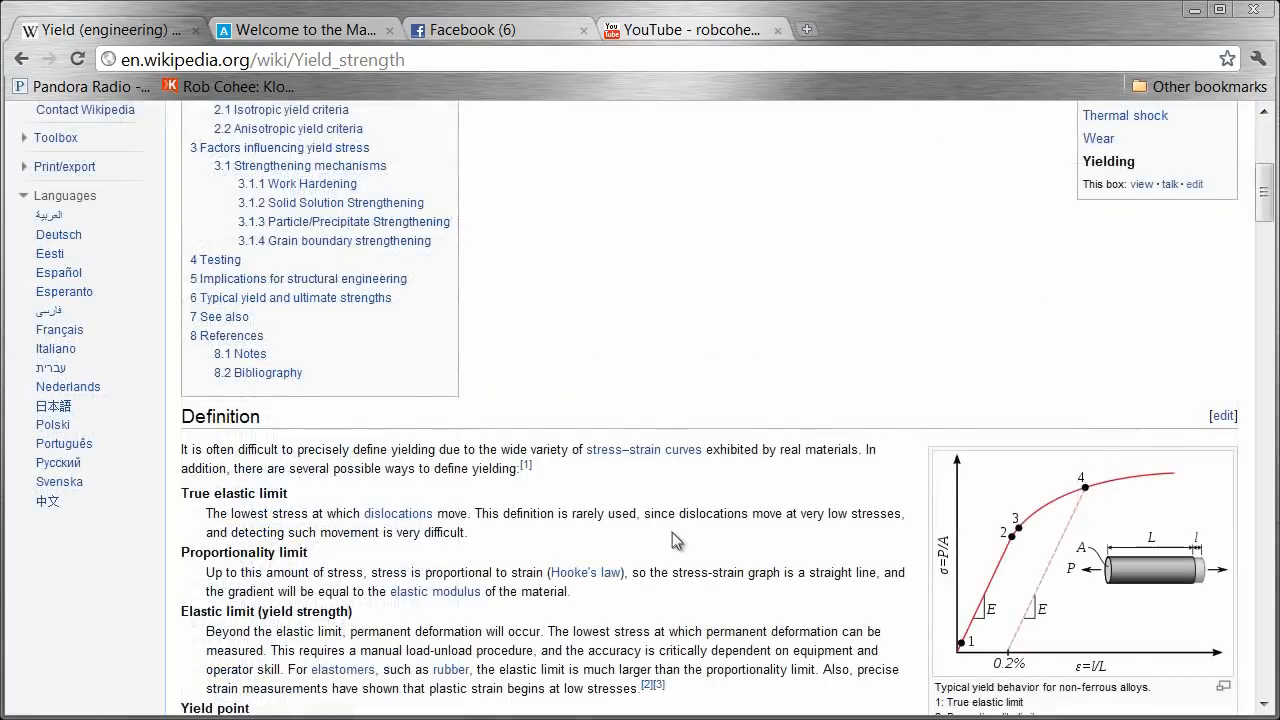
pyautogui.scroll(-3)
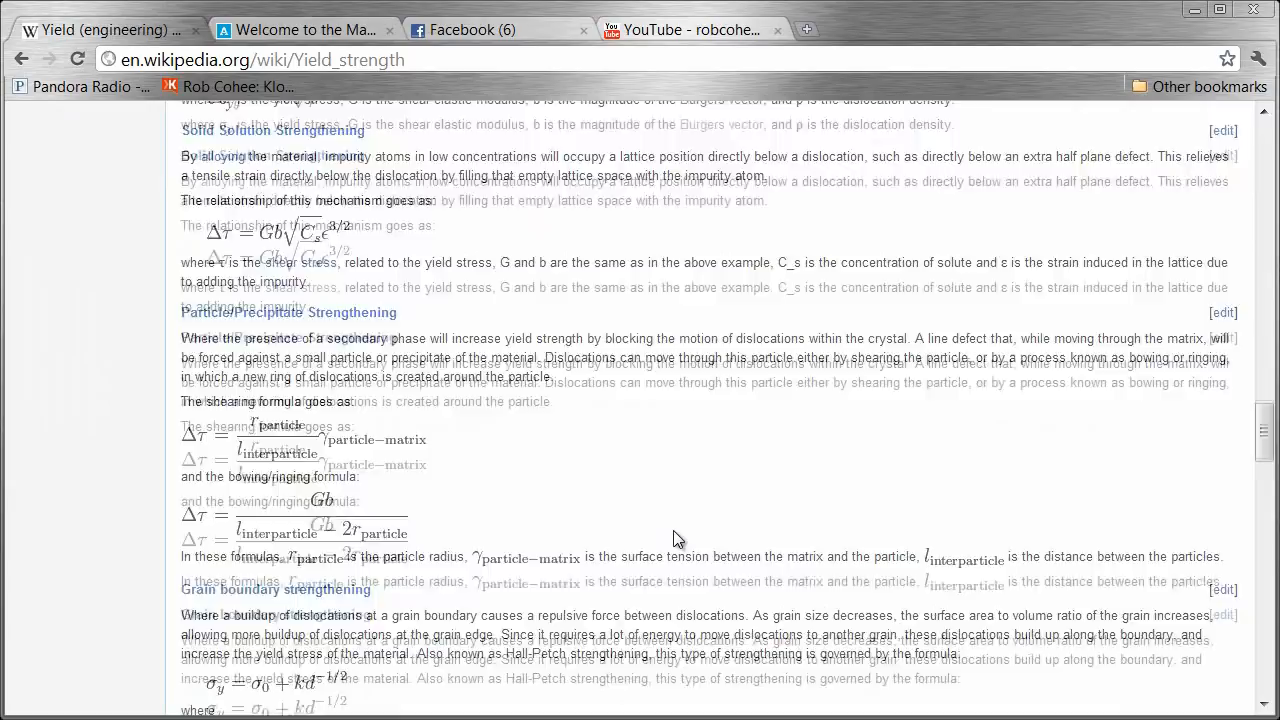
pyautogui.scroll(-3)
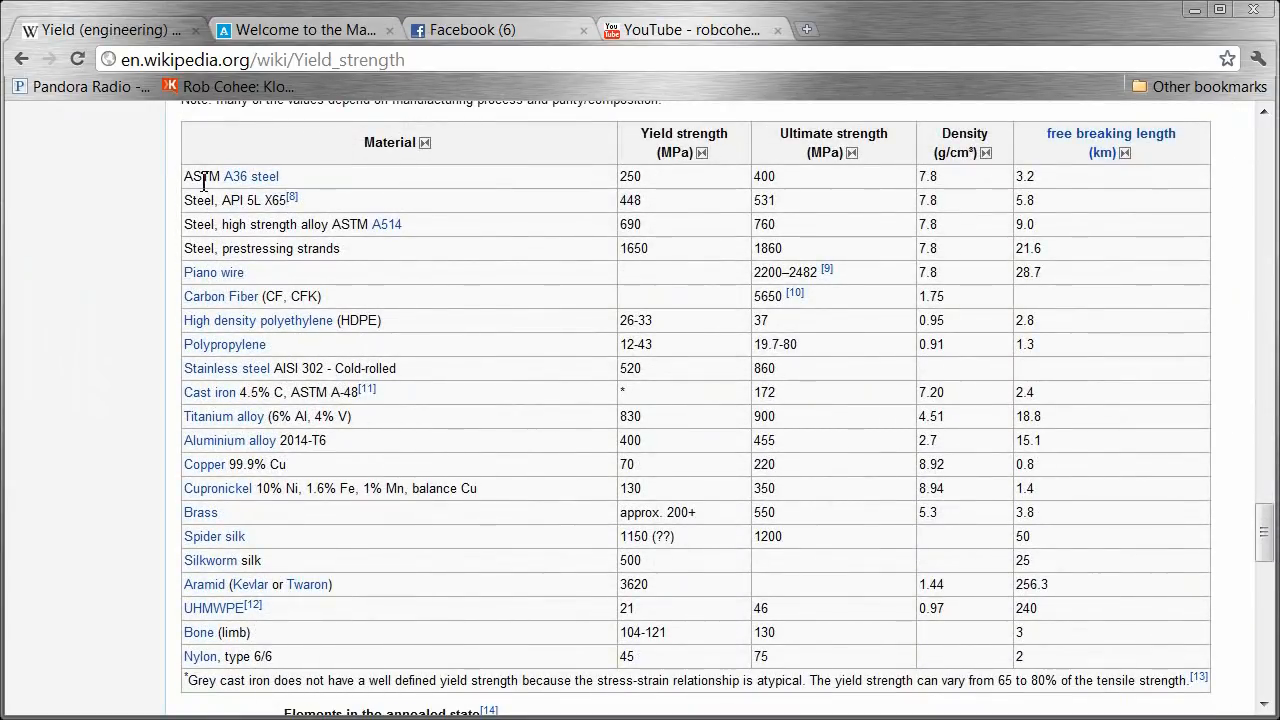
pyautogui.moveTo(676, 156)
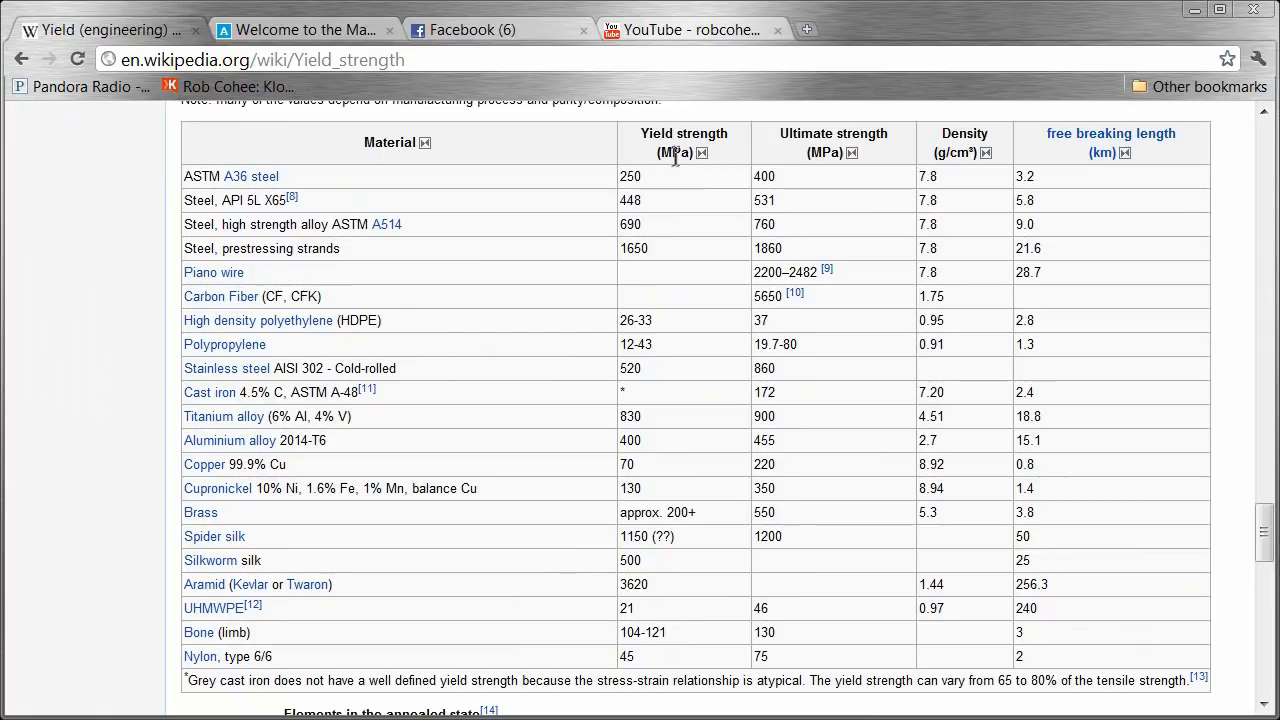
pyautogui.moveTo(670, 216)
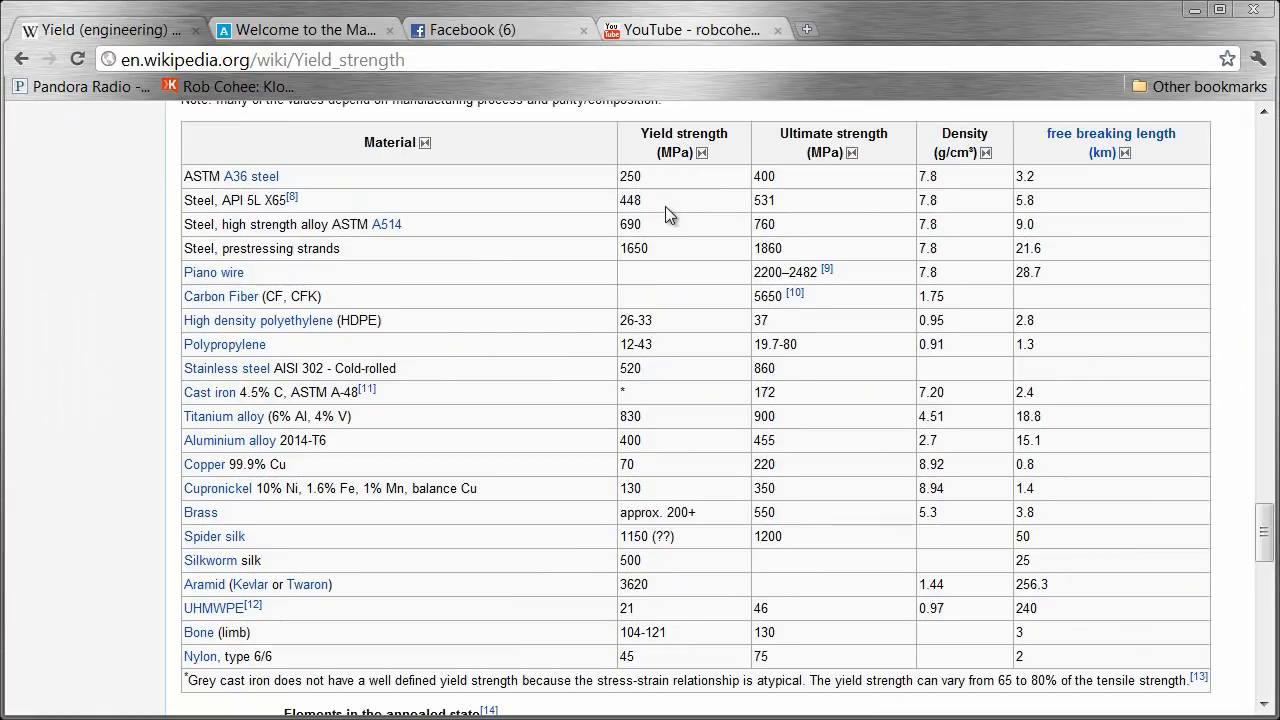
pyautogui.moveTo(670, 276)
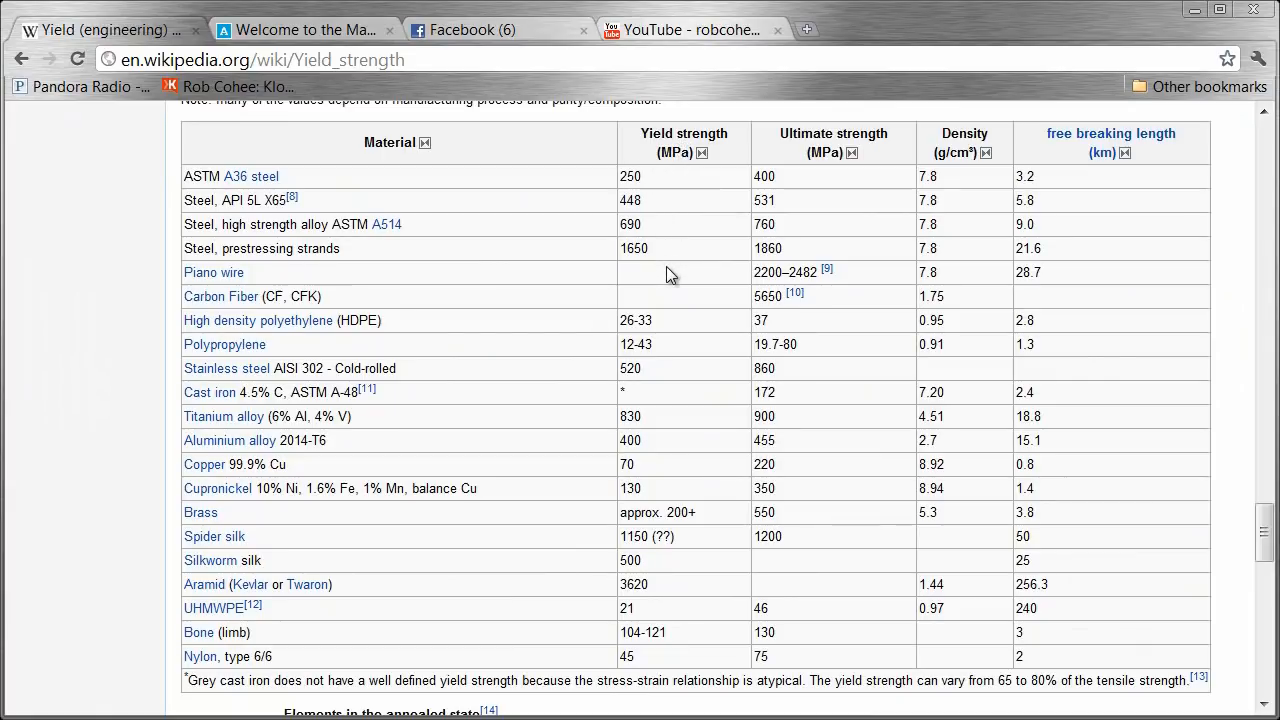
pyautogui.moveTo(678, 338)
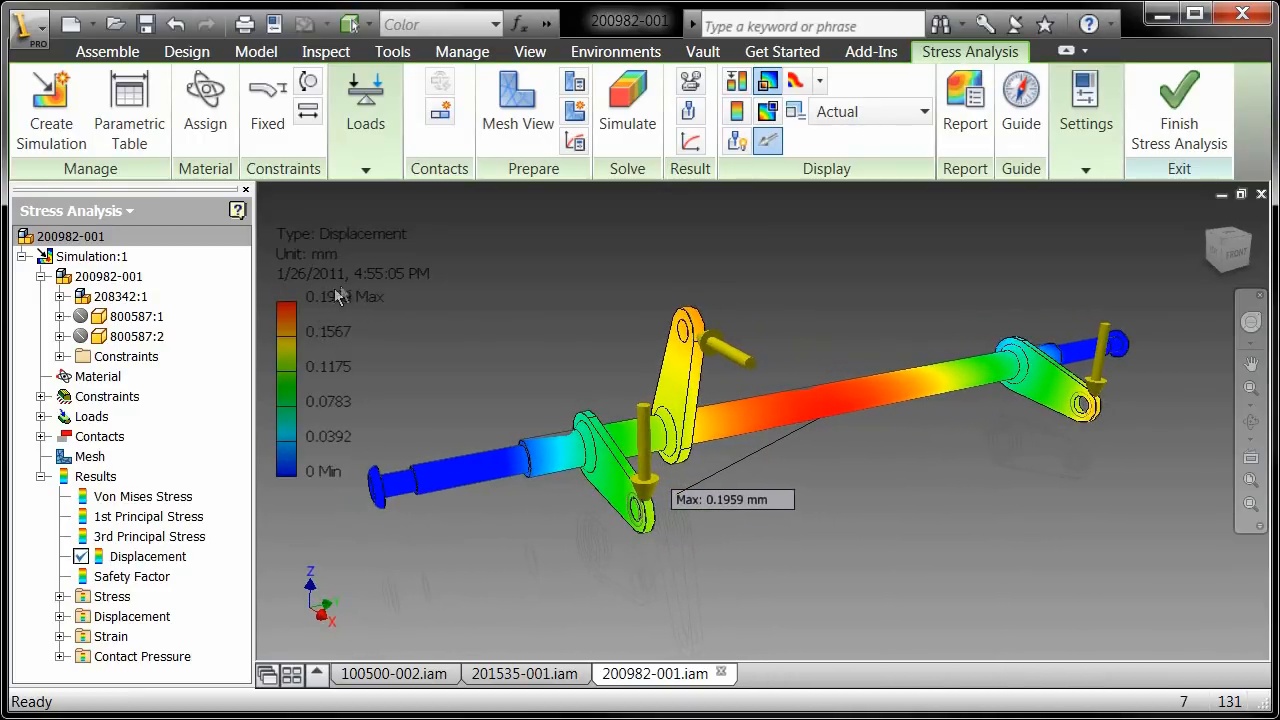
# - Play the Von Mises stress results animation on the linkage and close the Animate Results dialog
pyautogui.click(132, 576)
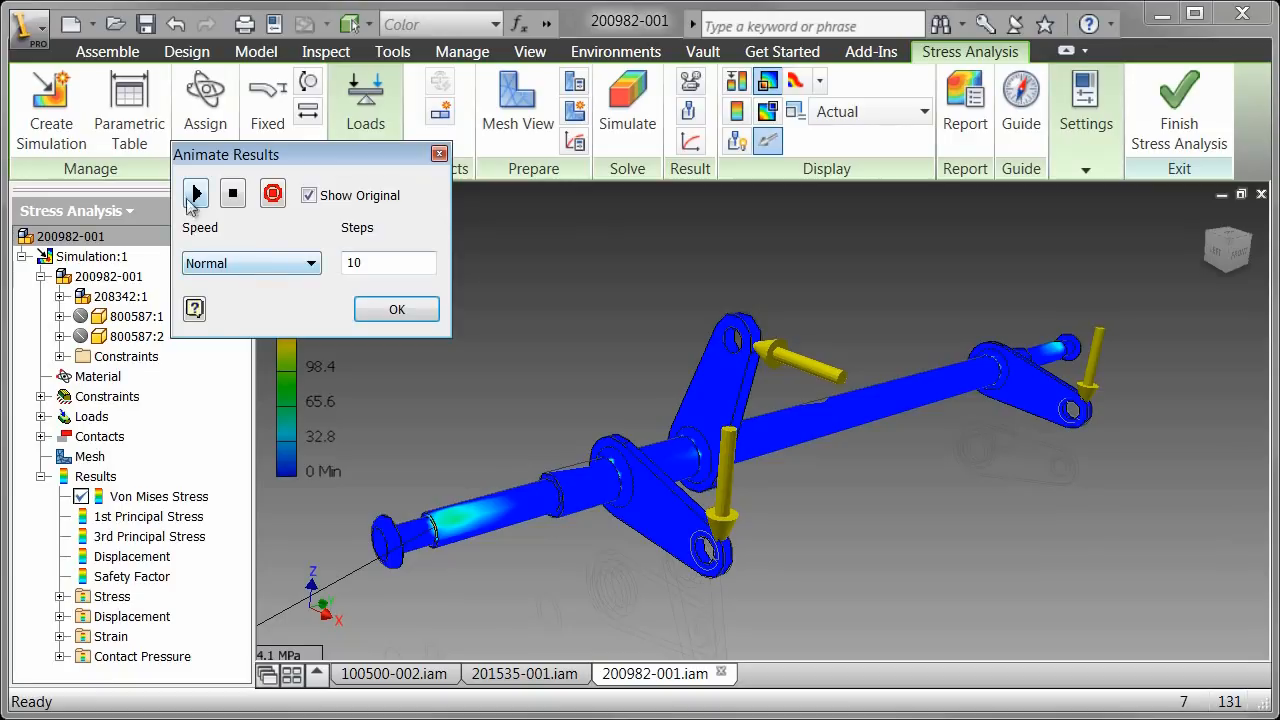
pyautogui.click(196, 194)
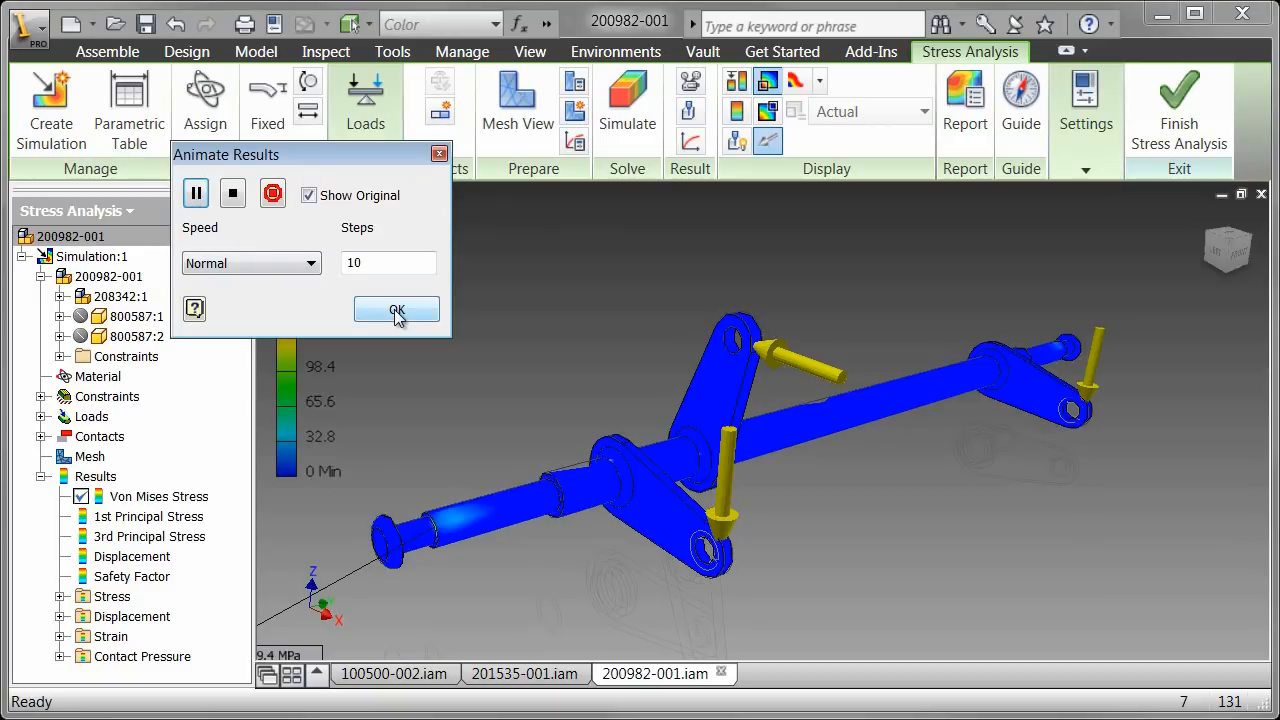
pyautogui.click(196, 192)
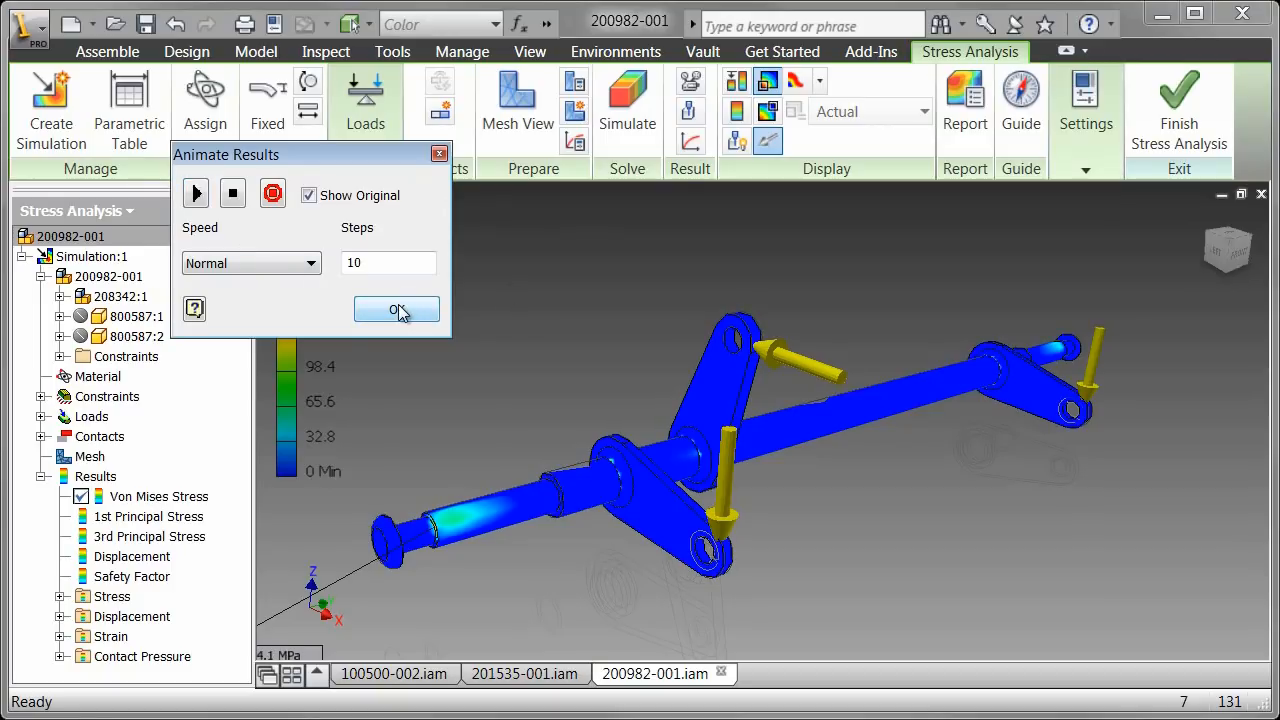
pyautogui.moveTo(536, 320)
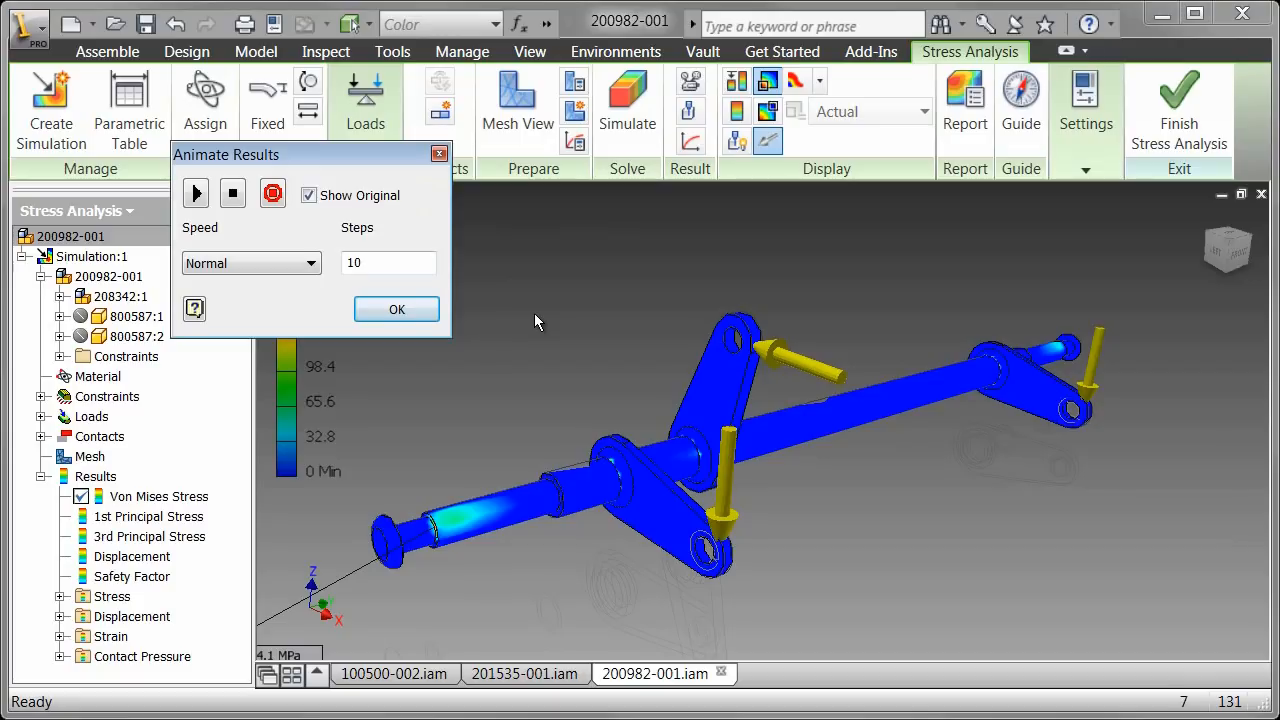
pyautogui.click(396, 308)
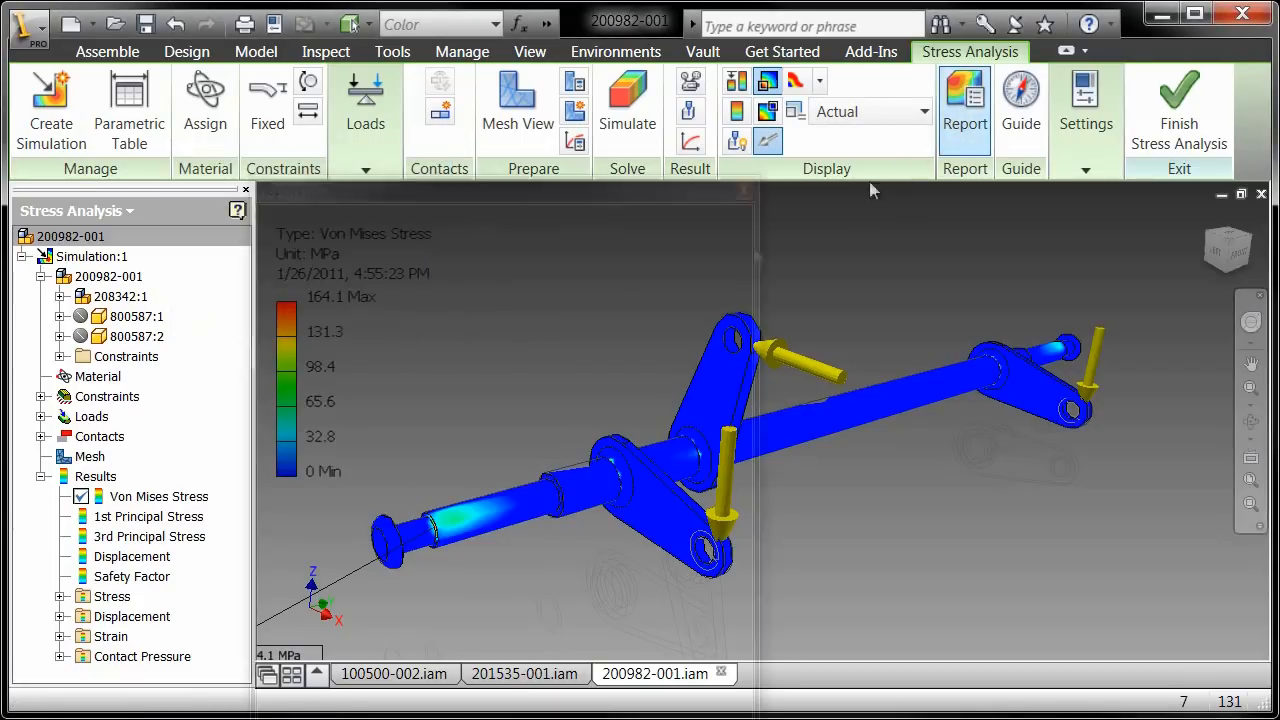
# - Generate the stress analysis report in Rich Text Format (*.rtf) so it opens in Word
pyautogui.click(964, 110)
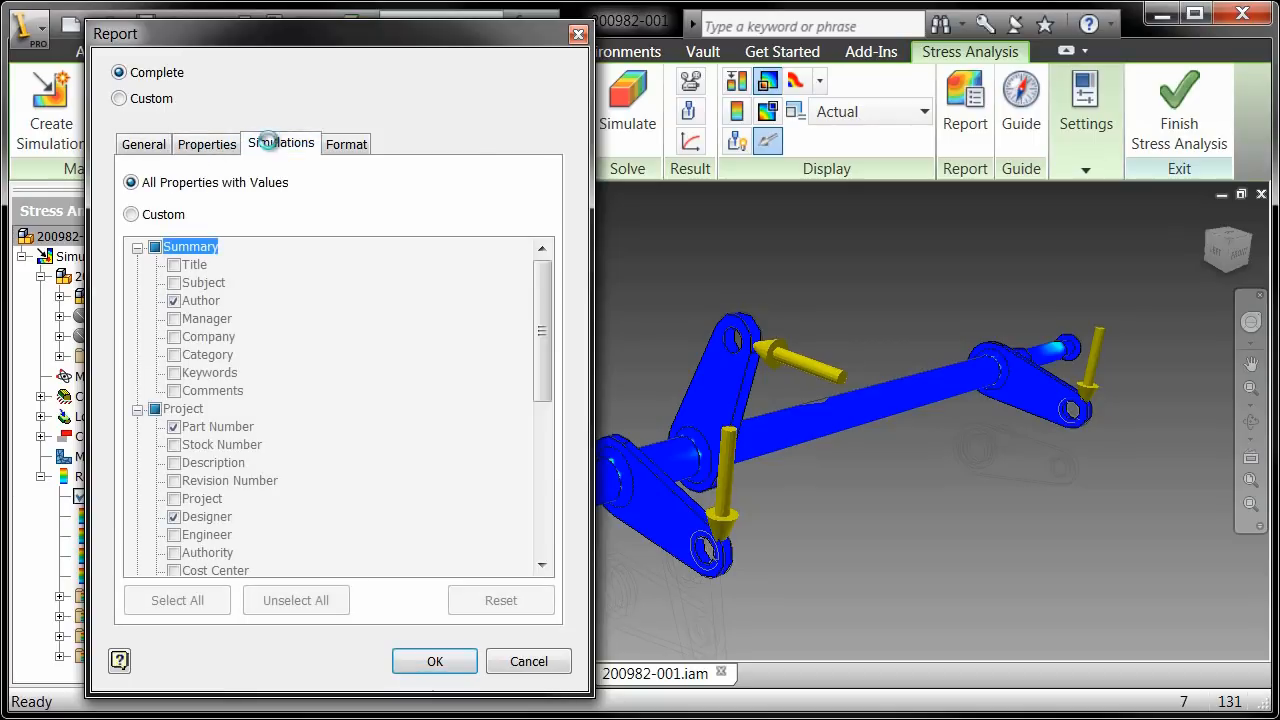
pyautogui.click(346, 144)
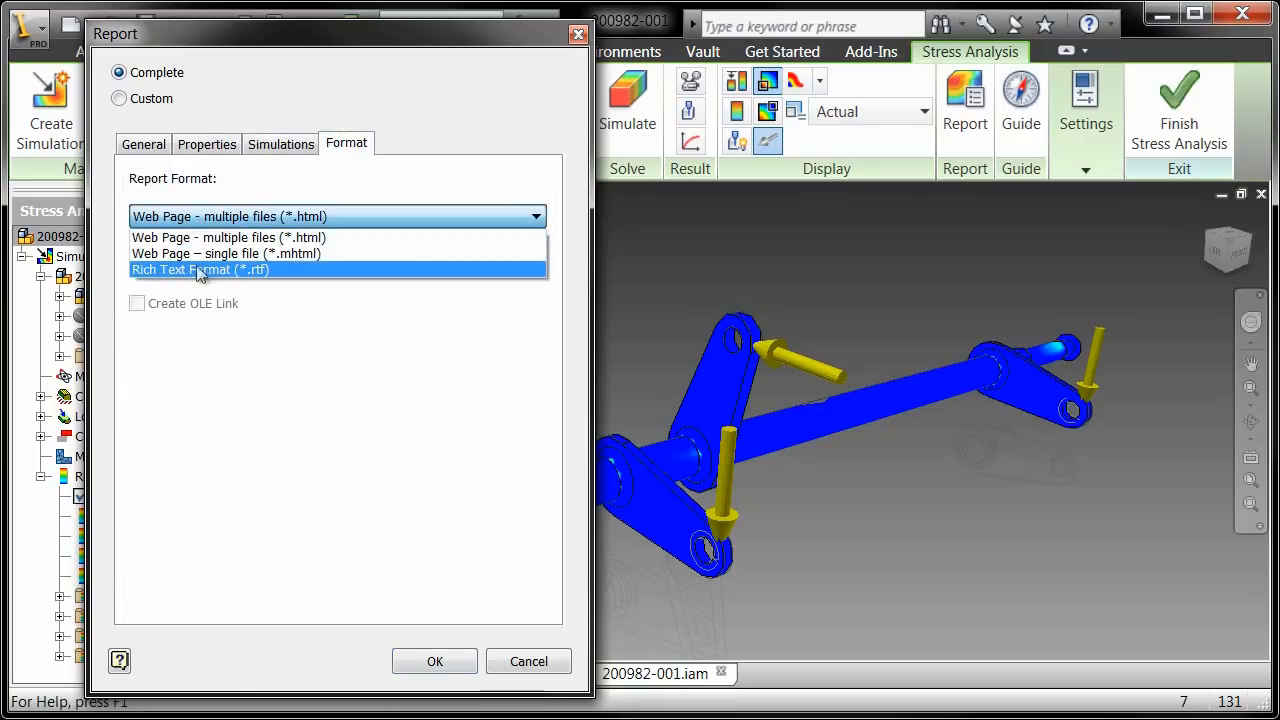
pyautogui.click(200, 268)
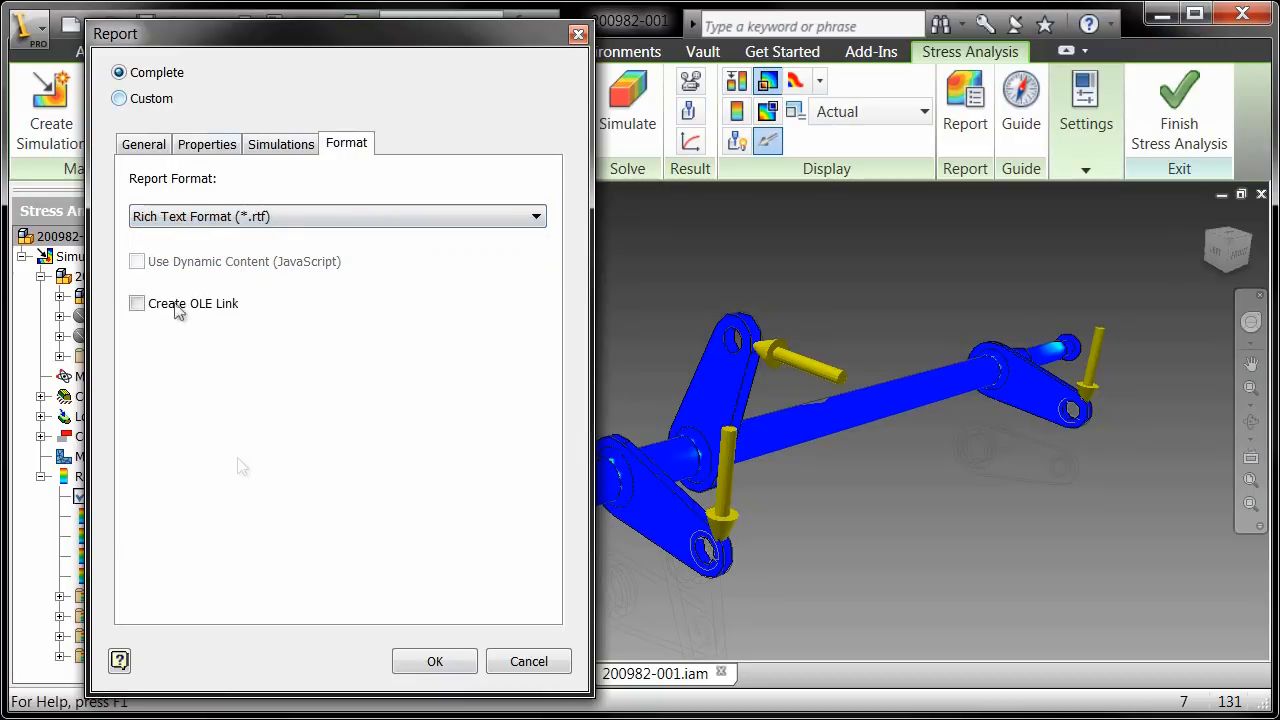
pyautogui.click(434, 660)
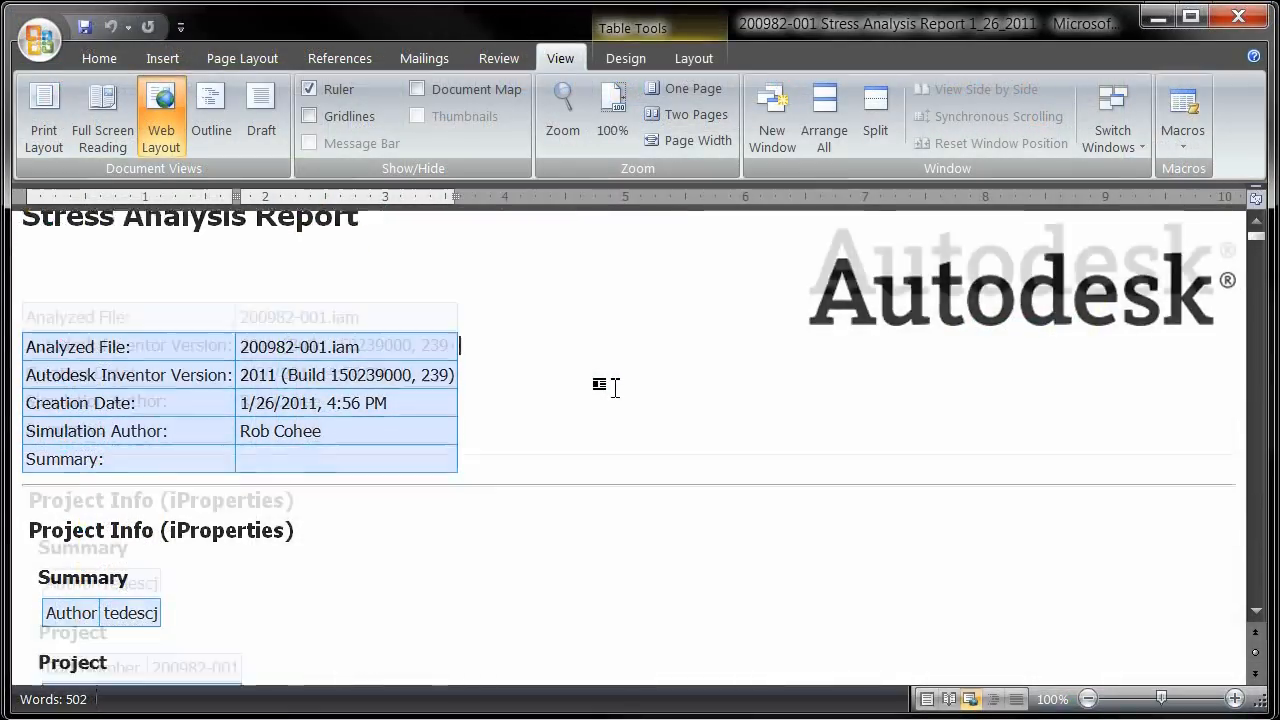
# - Scroll through the report's loads and result summary in Word, then finish Stress Analysis in Inventor
pyautogui.scroll(-3)
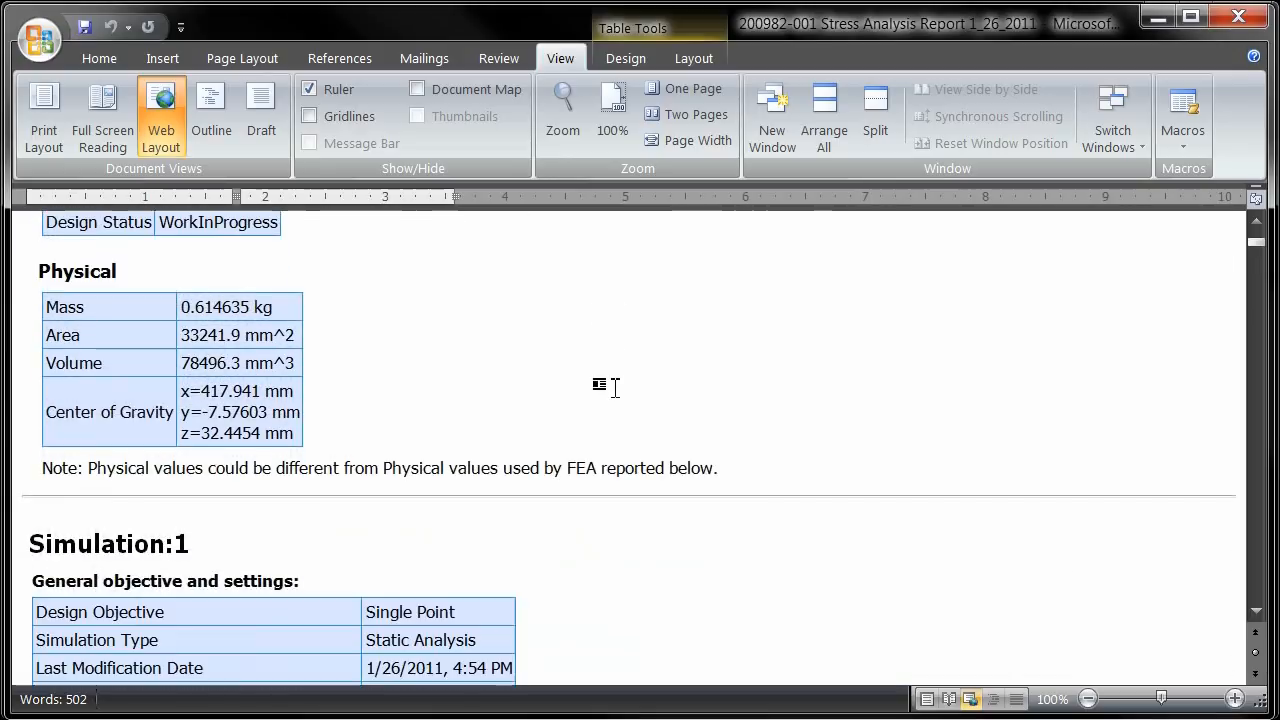
pyautogui.scroll(-3)
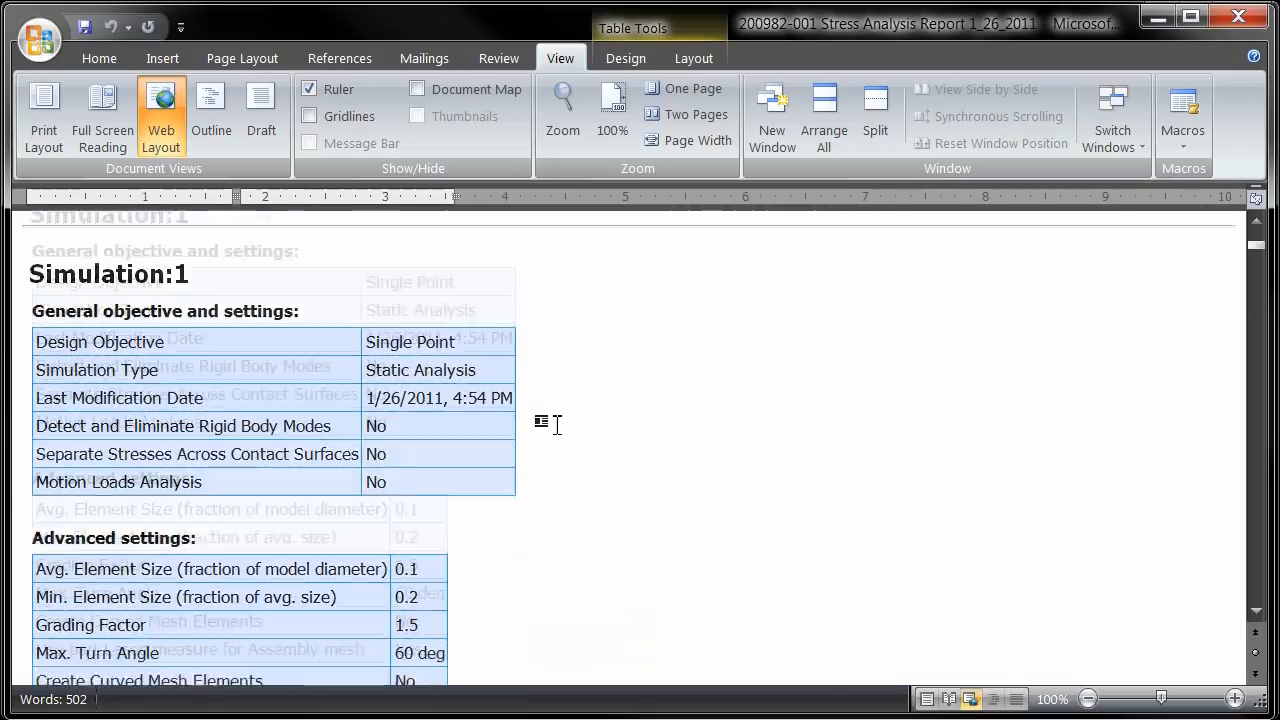
pyautogui.scroll(-3)
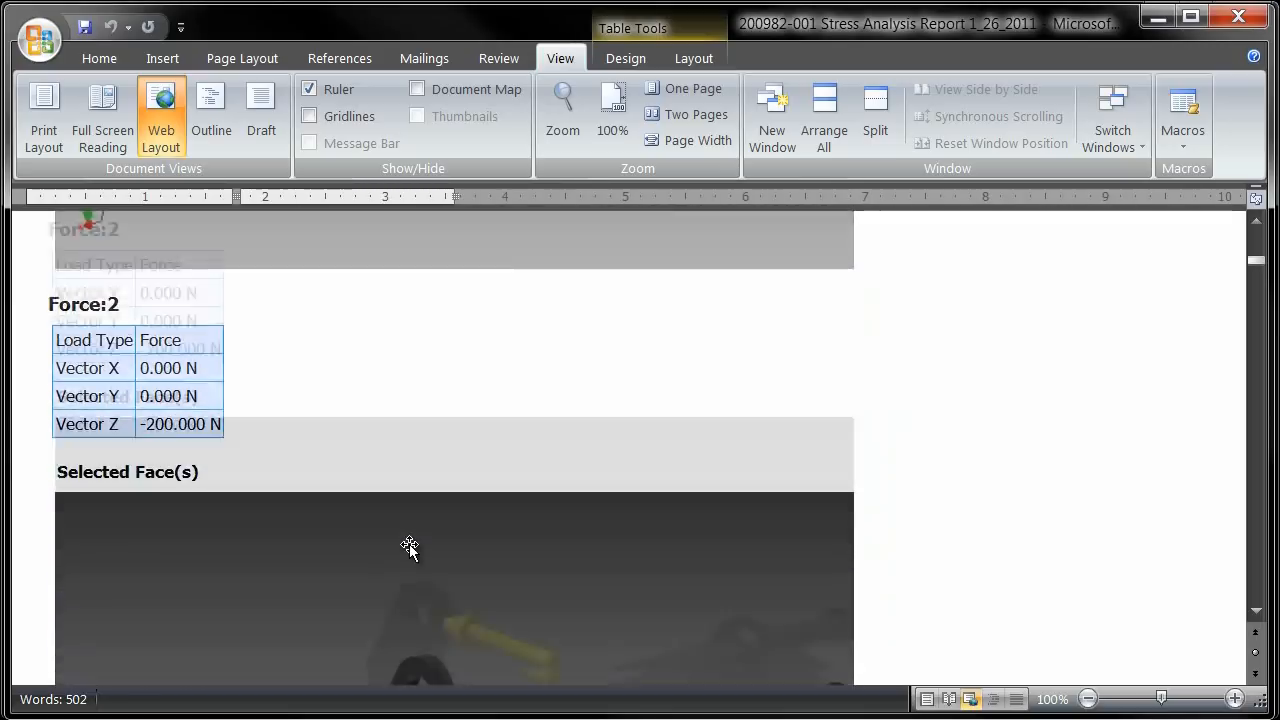
pyautogui.scroll(-3)
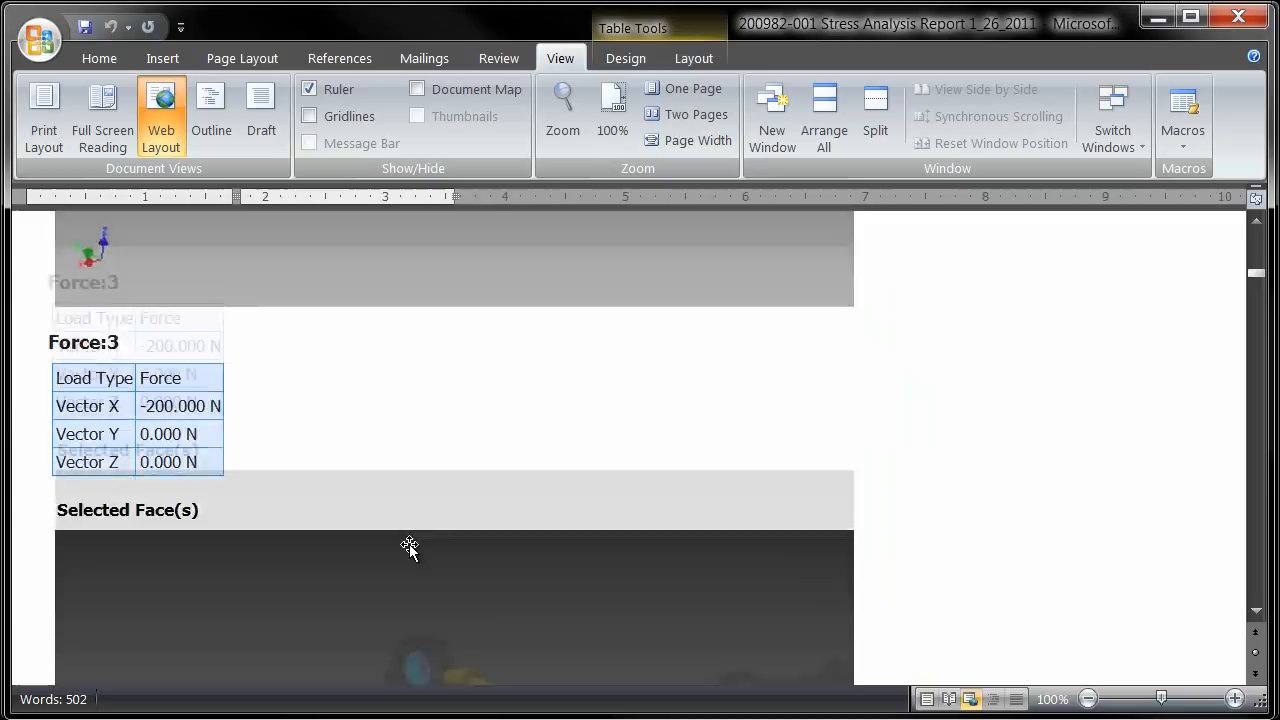
pyautogui.scroll(-3)
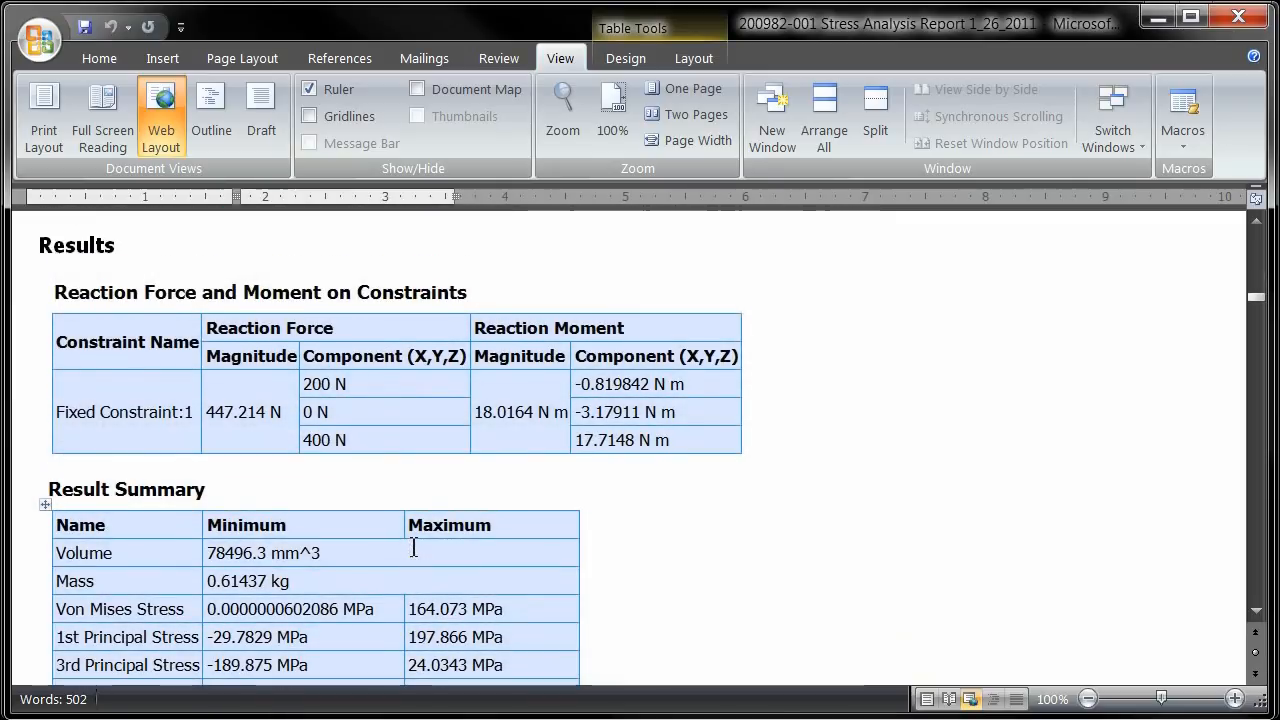
pyautogui.scroll(-3)
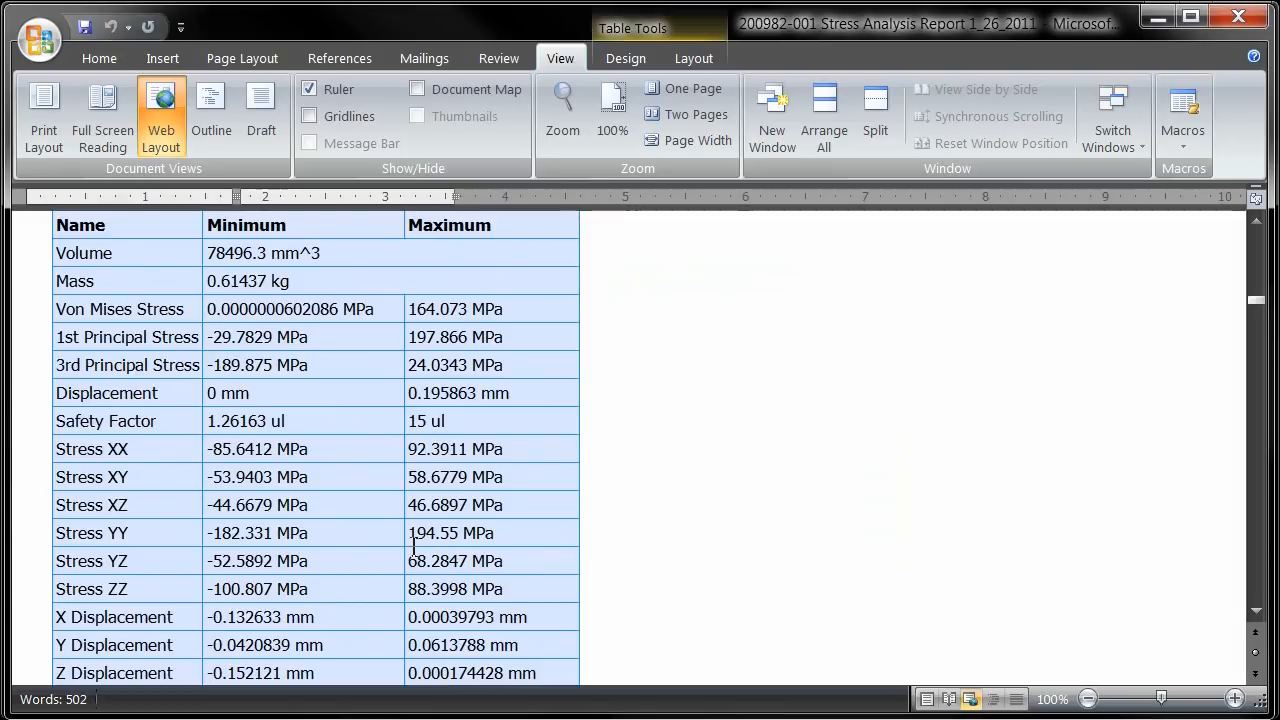
pyautogui.scroll(-3)
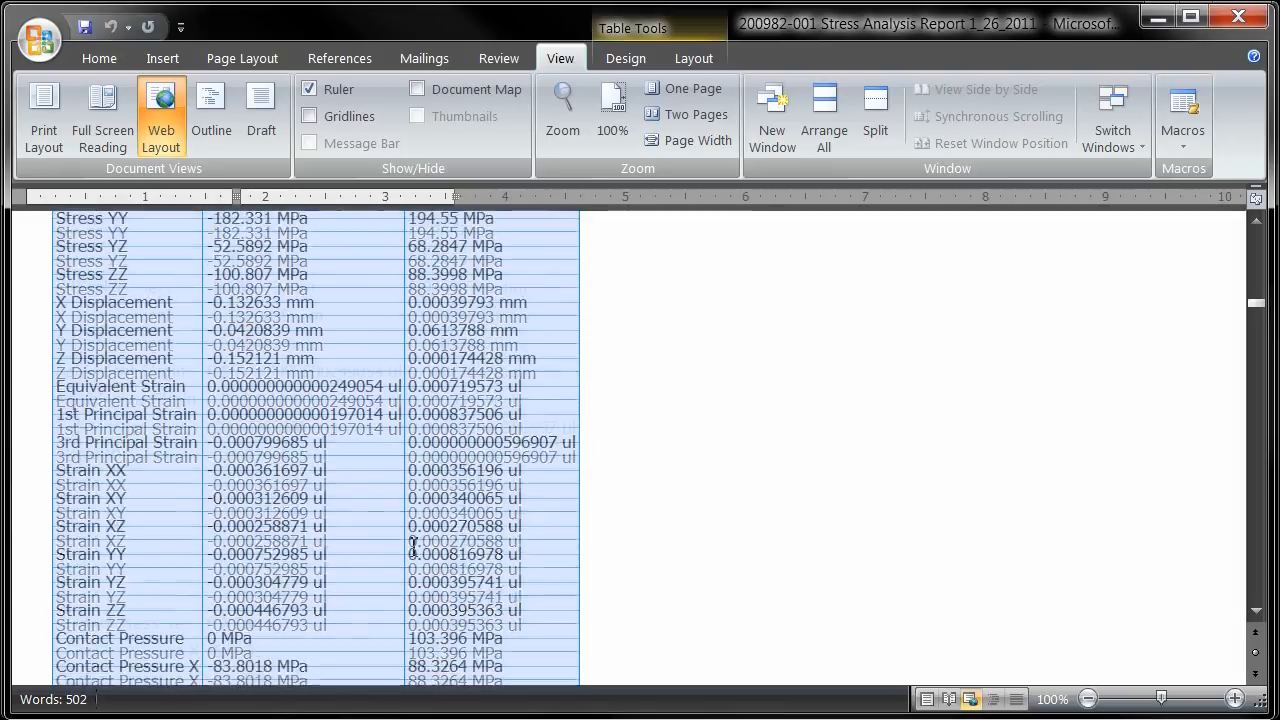
pyautogui.scroll(-3)
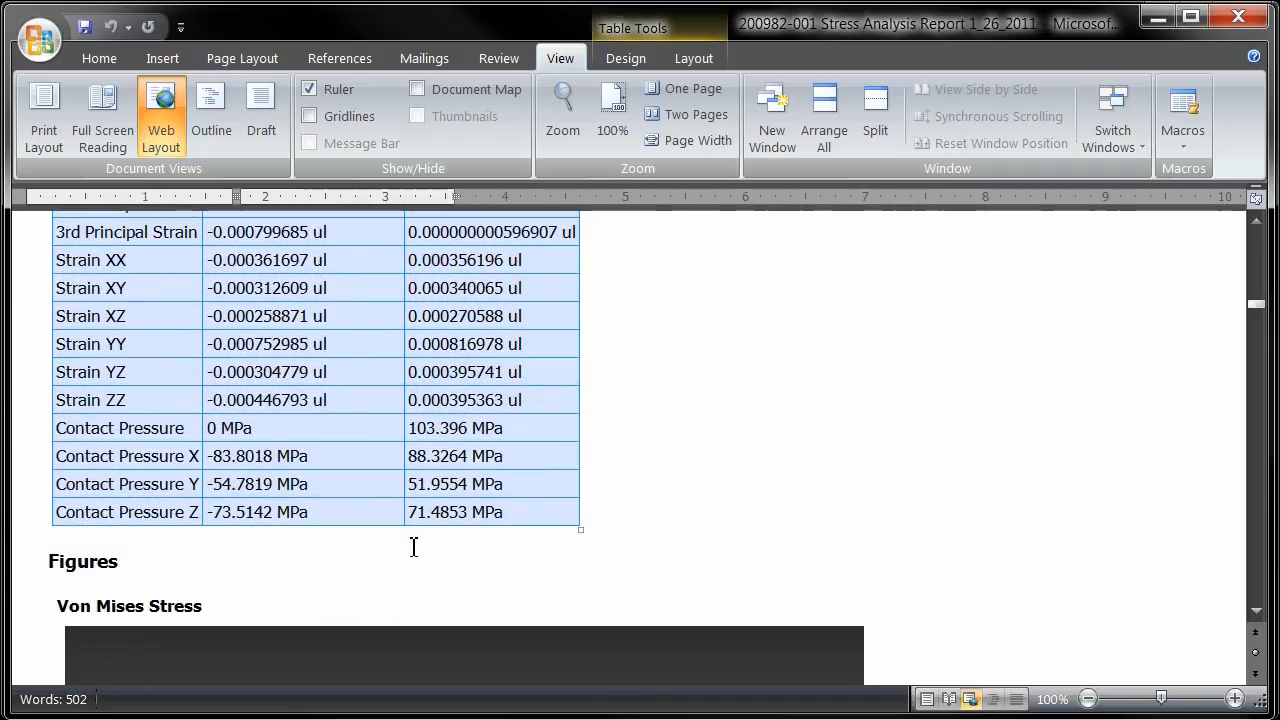
pyautogui.scroll(-3)
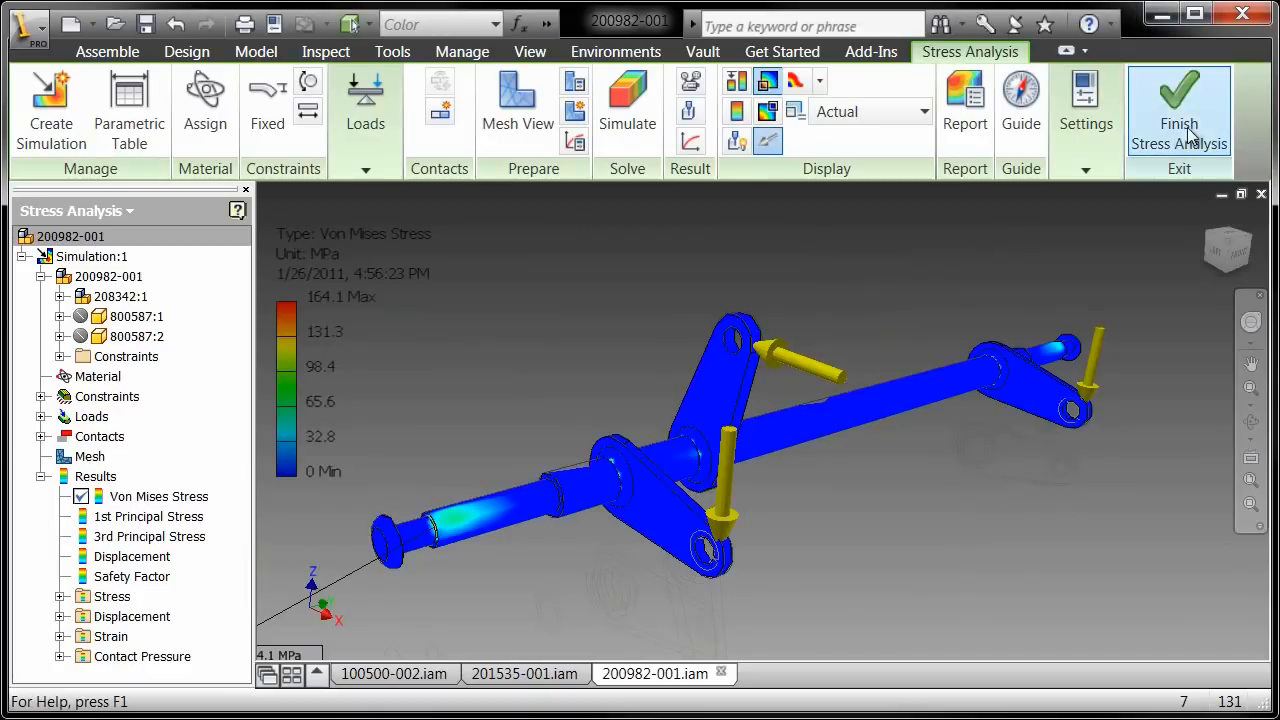
pyautogui.click(1180, 110)
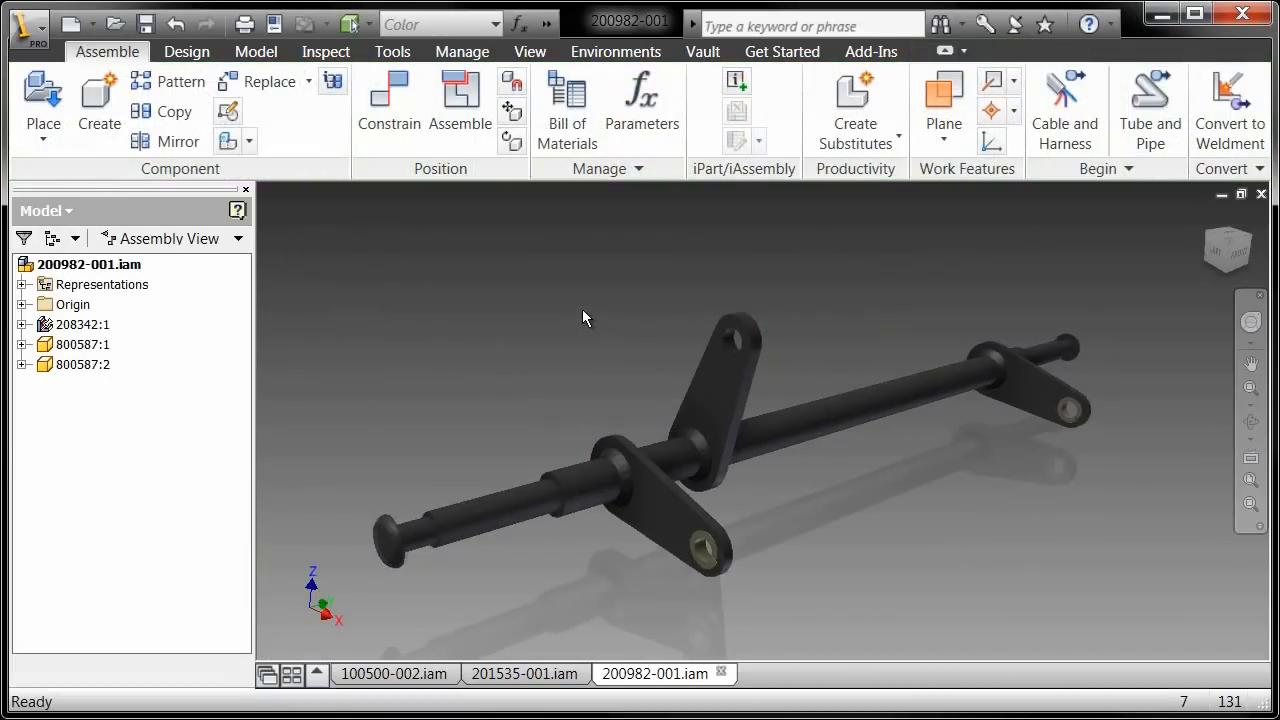